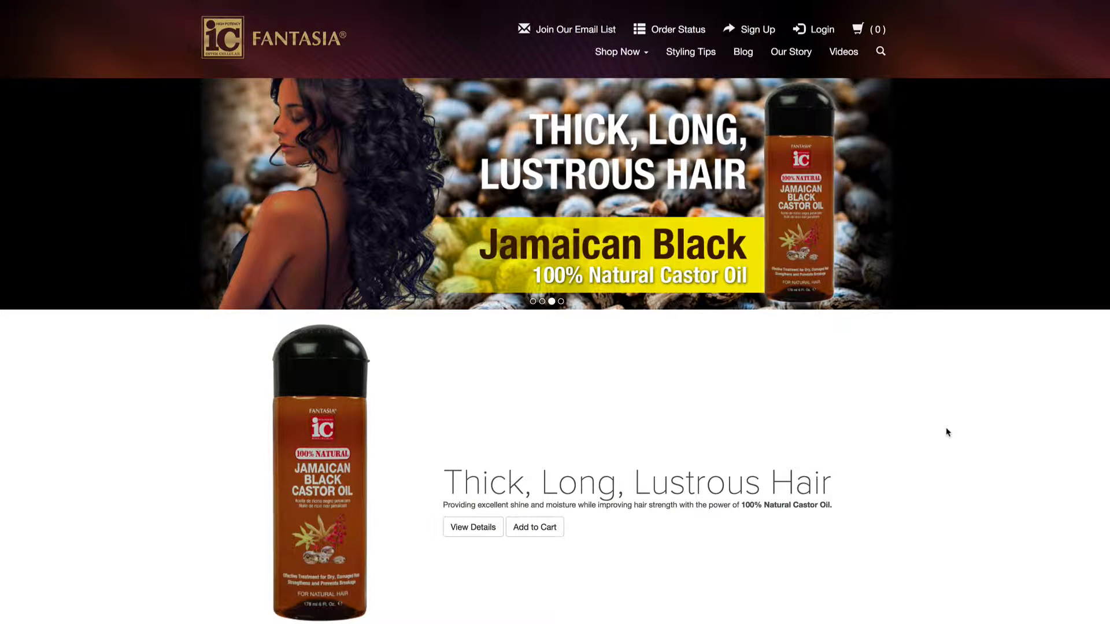
pyautogui.moveTo(915, 195)
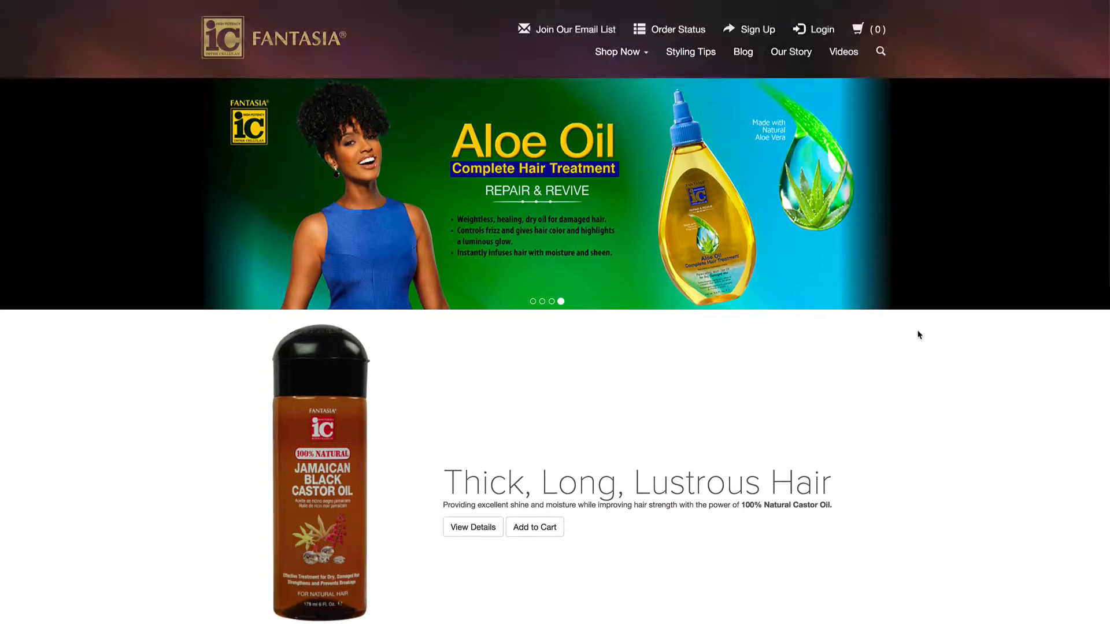
# Step: Bring Firefox forward and scroll through the IT Cosmetics site
pyautogui.scroll(-3)
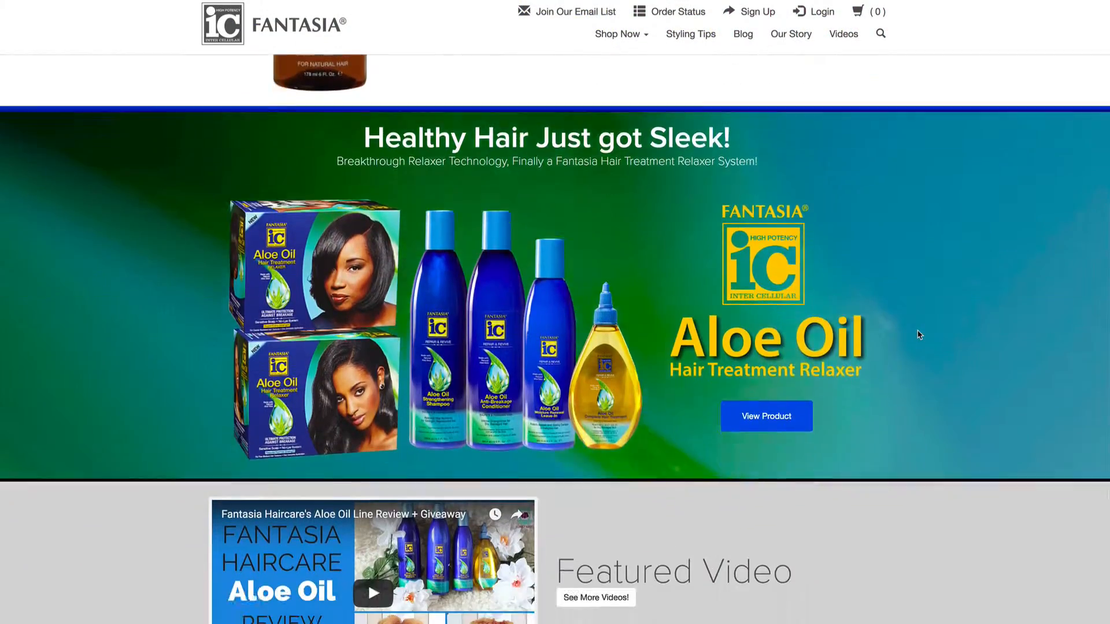
pyautogui.scroll(-3)
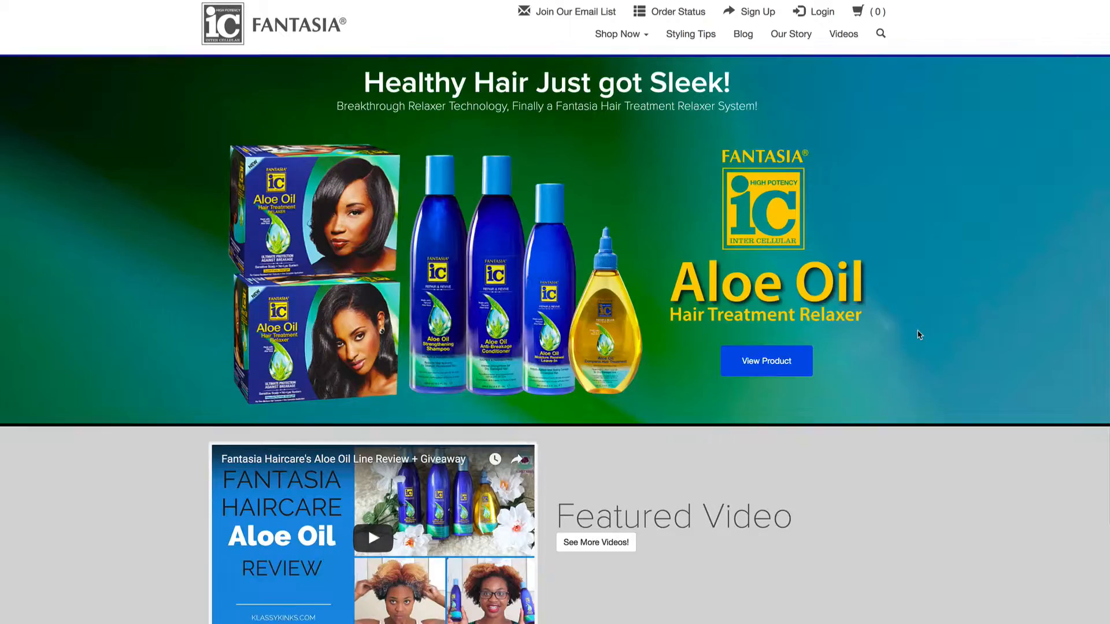
pyautogui.scroll(-3)
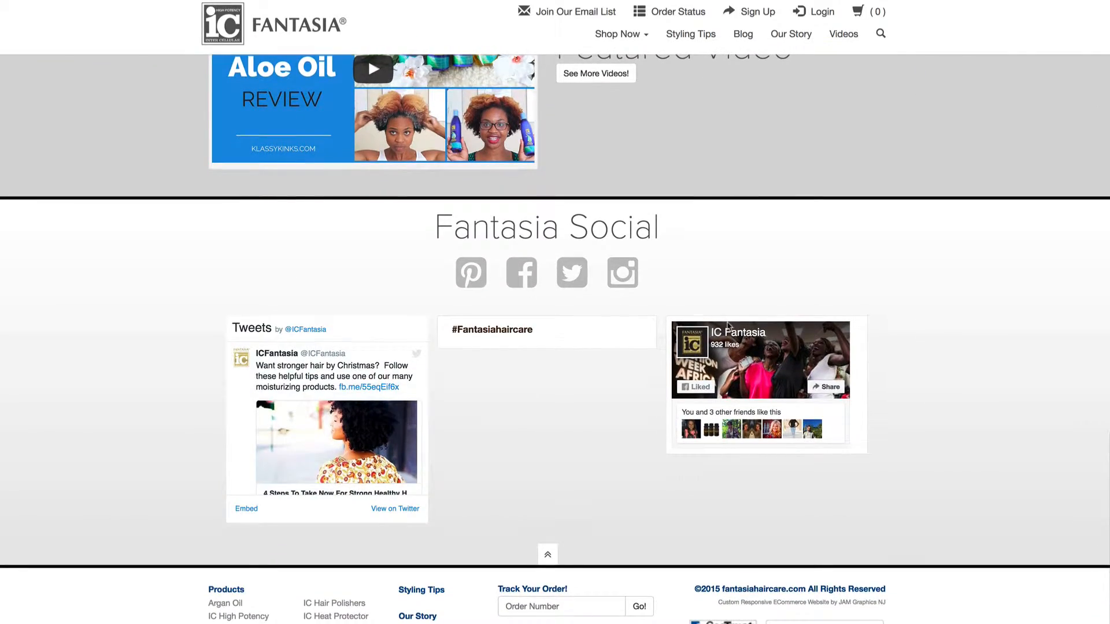
pyautogui.scroll(3)
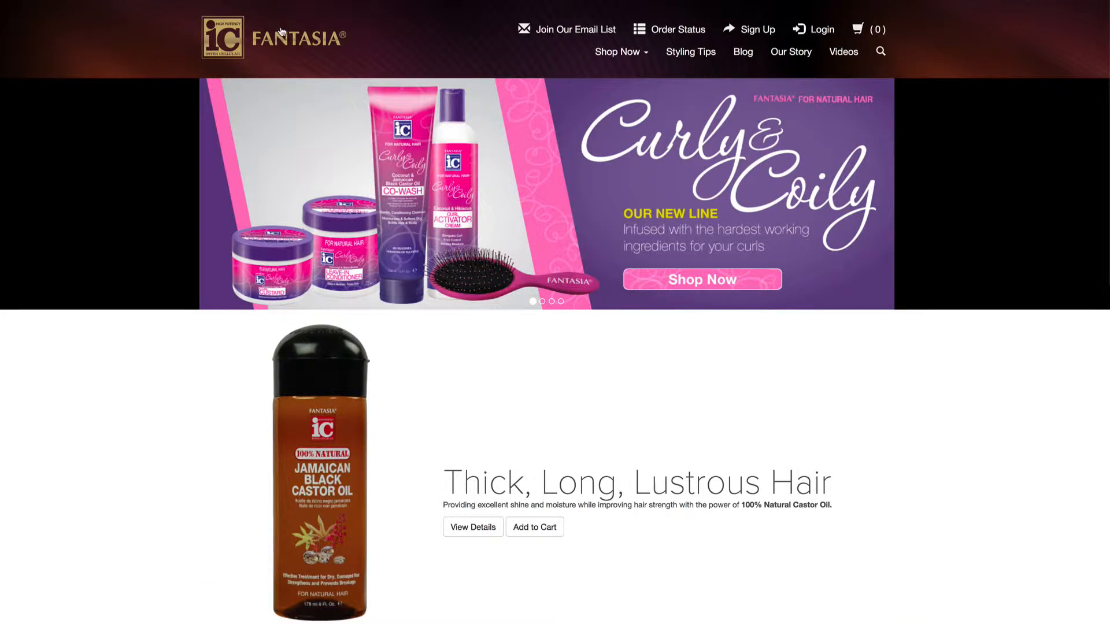
pyautogui.scroll(-3)
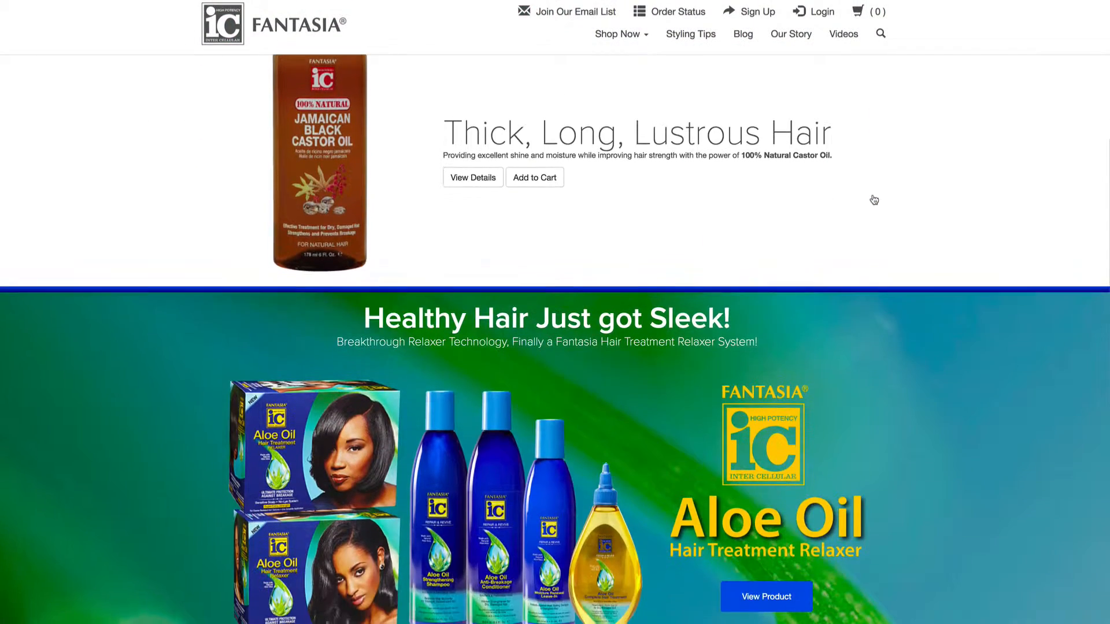
pyautogui.scroll(3)
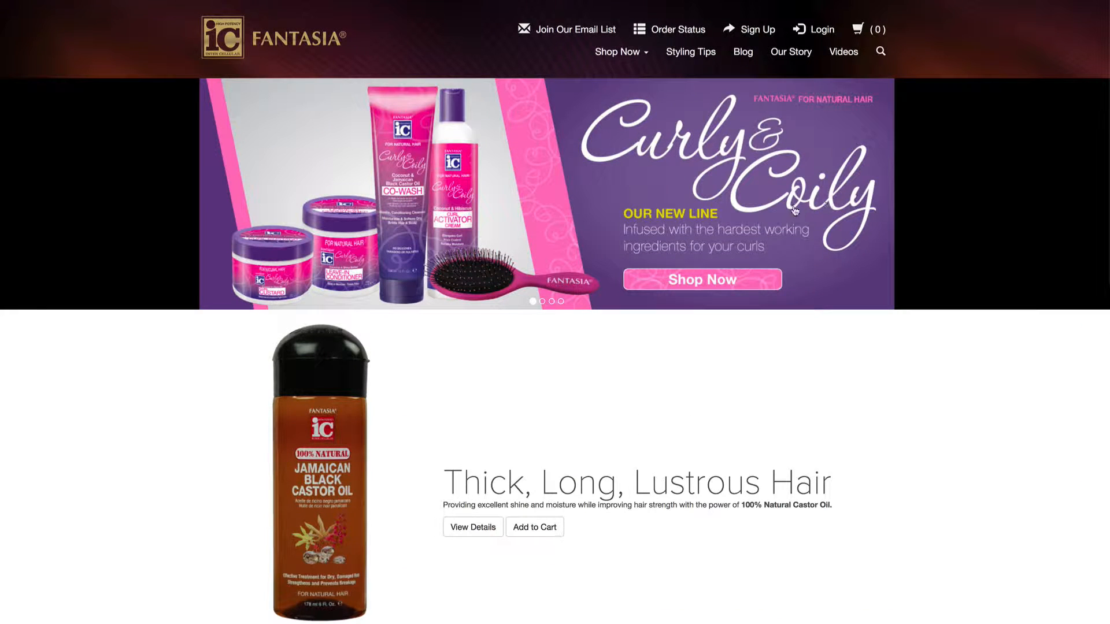
pyautogui.moveTo(851, 352)
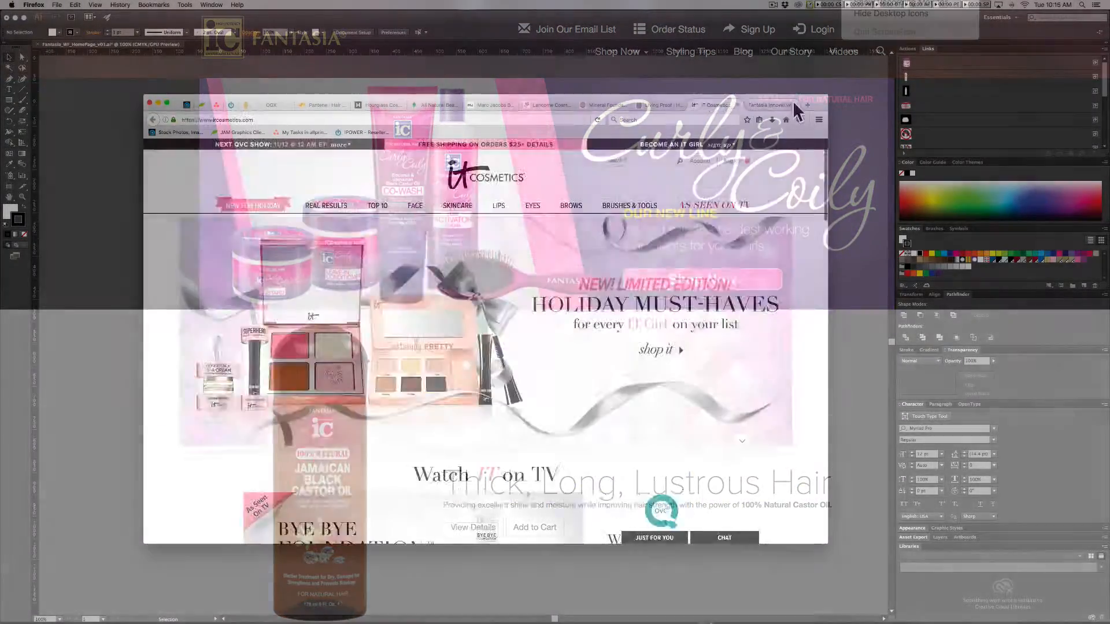
pyautogui.click(740, 98)
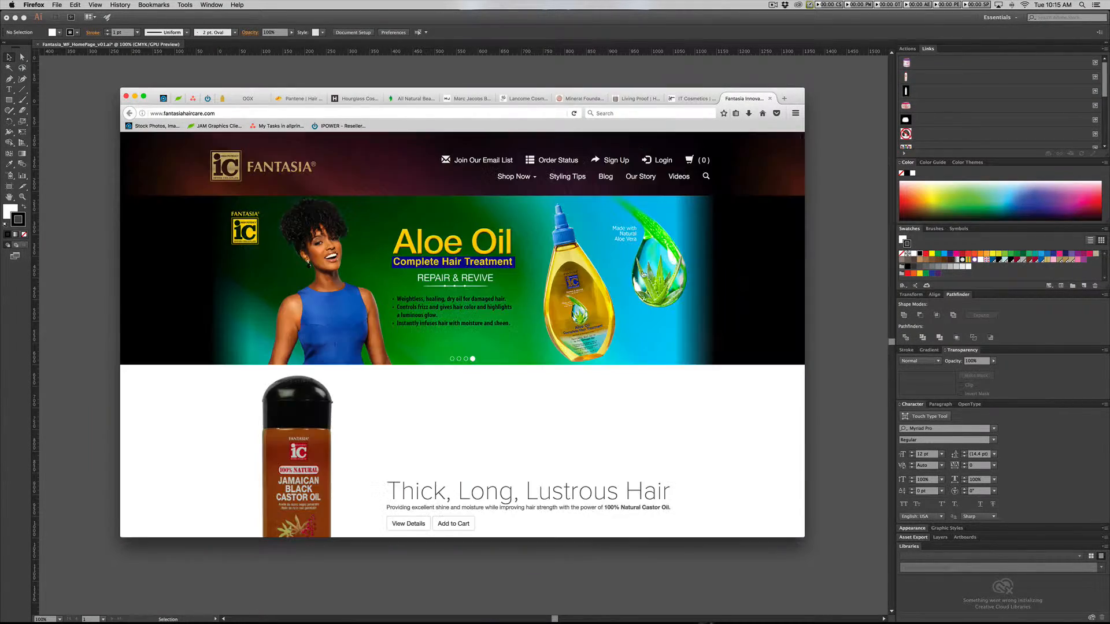
pyautogui.click(691, 98)
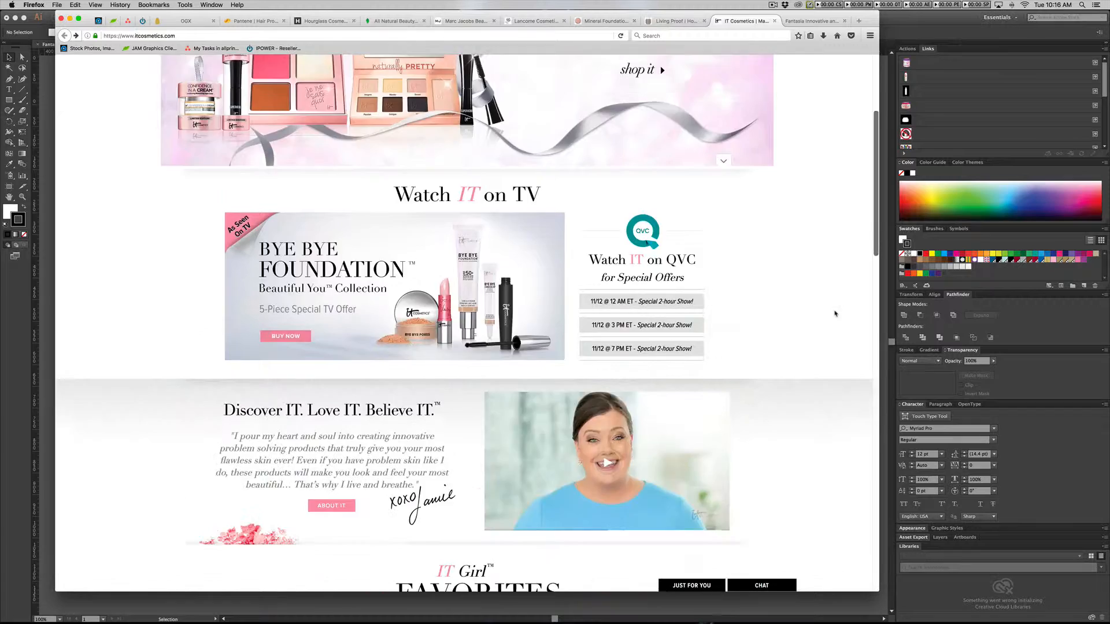
pyautogui.scroll(-3)
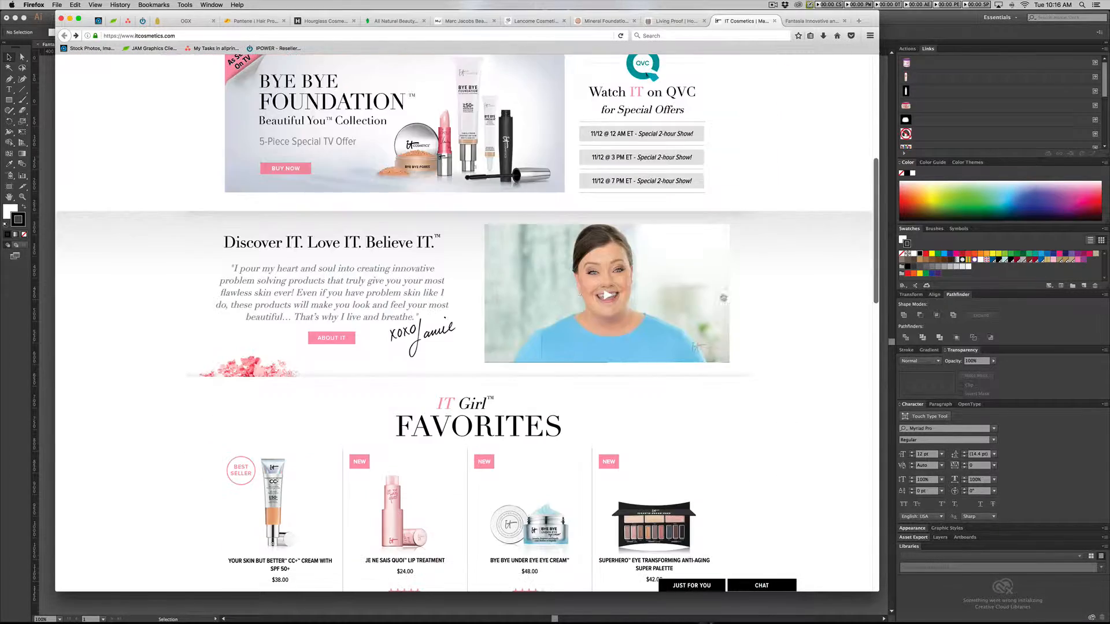
pyautogui.scroll(-3)
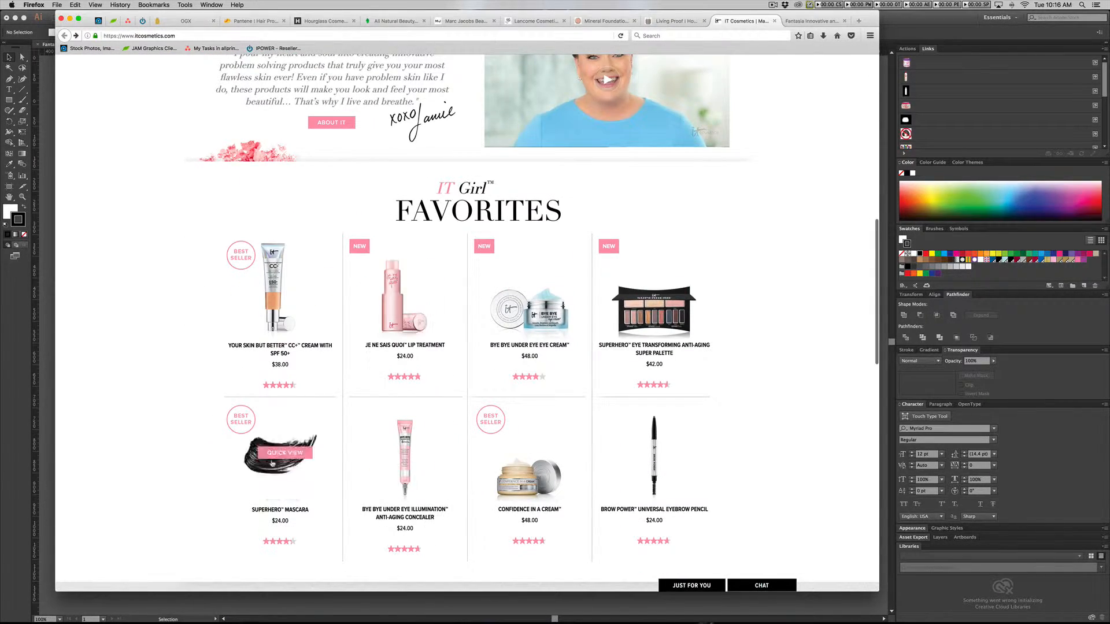
pyautogui.scroll(-3)
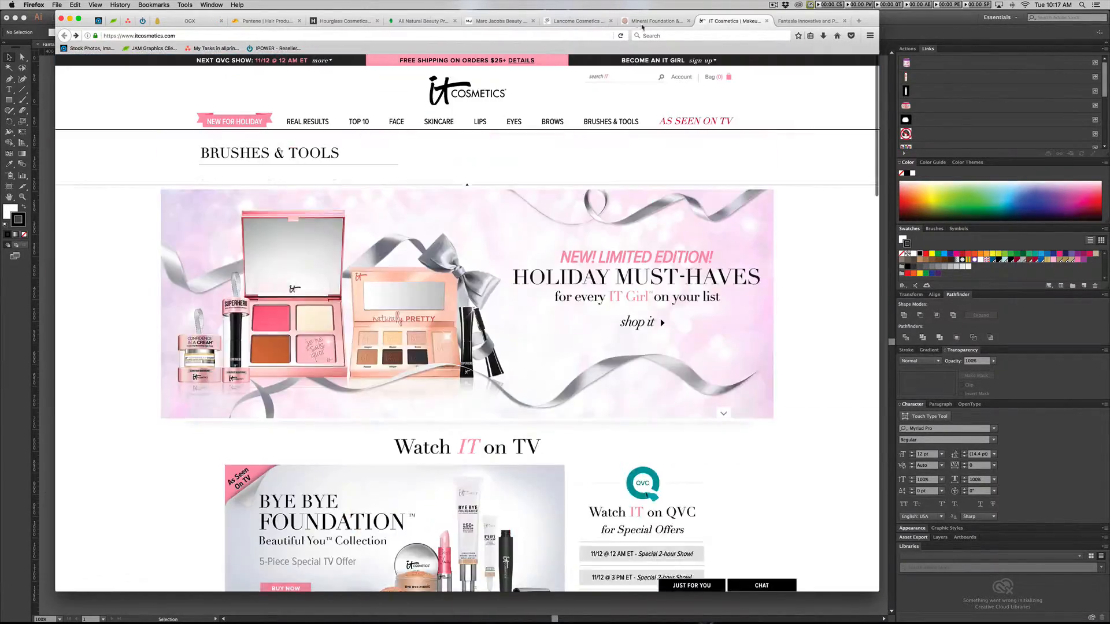
# Step: Browse the bareMinerals, Lancôme, 100% Pure and Hourglass tabs, ending on OGX's homepage
pyautogui.click(655, 21)
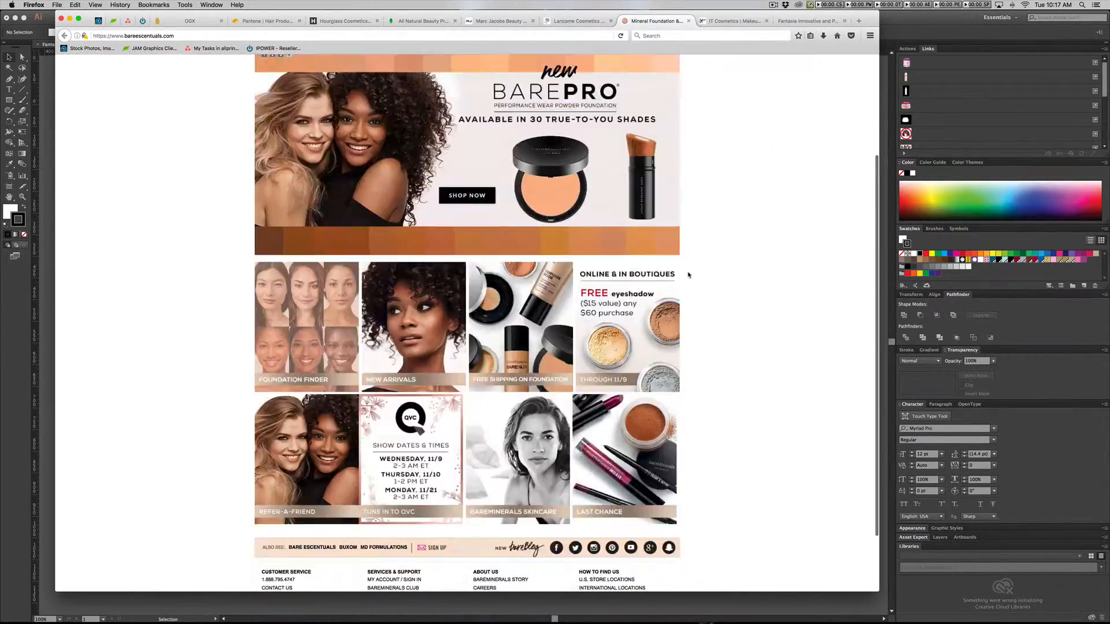
pyautogui.click(629, 20)
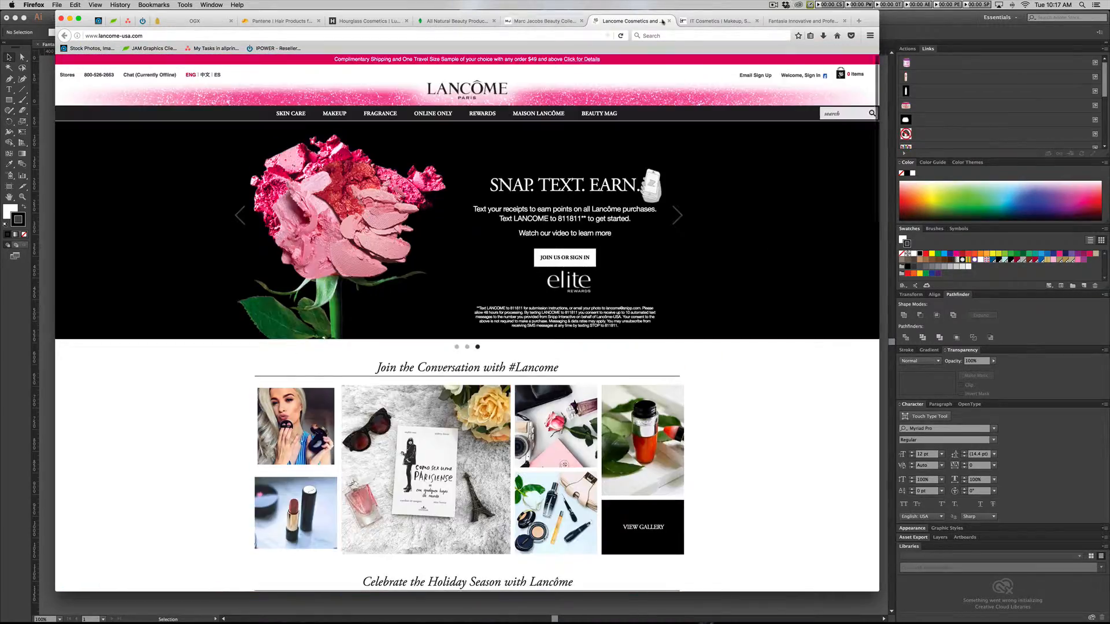
pyautogui.scroll(-3)
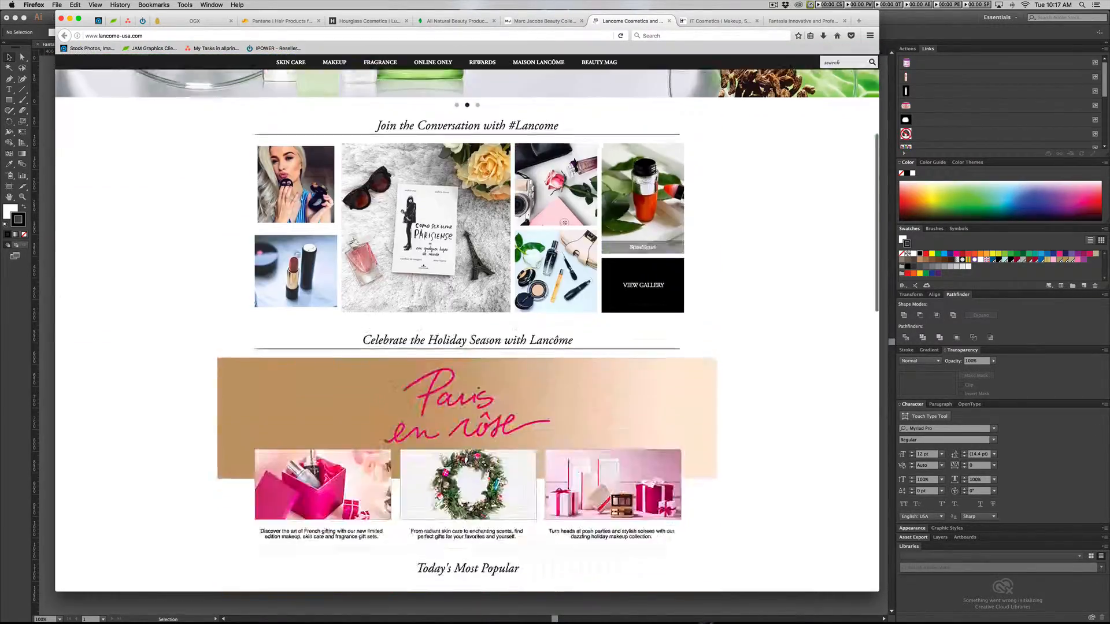
pyautogui.click(523, 21)
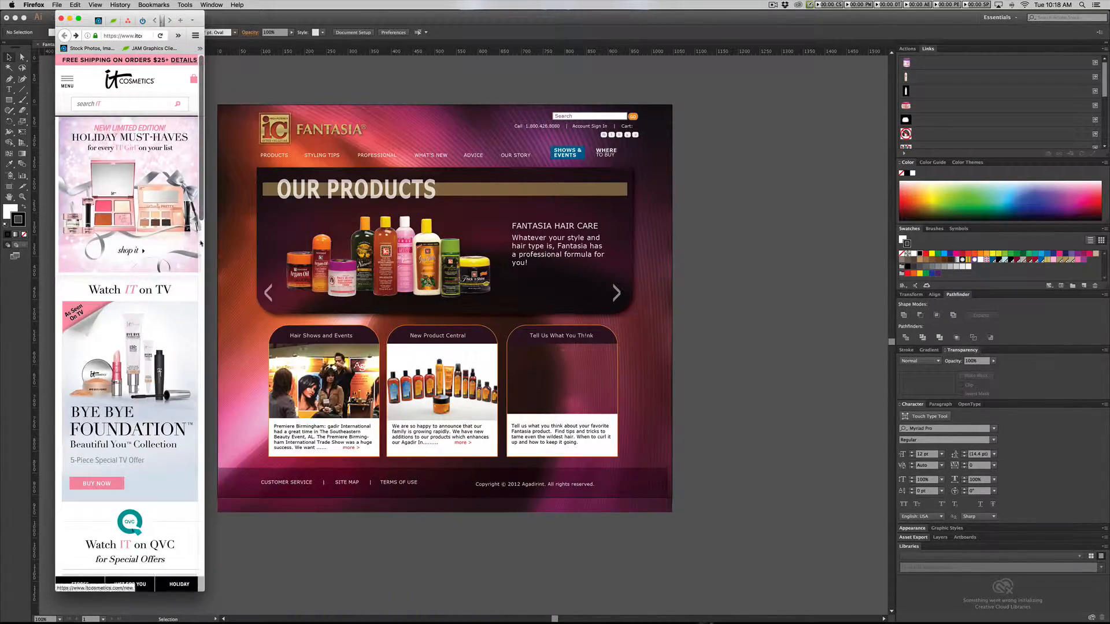
pyautogui.click(644, 21)
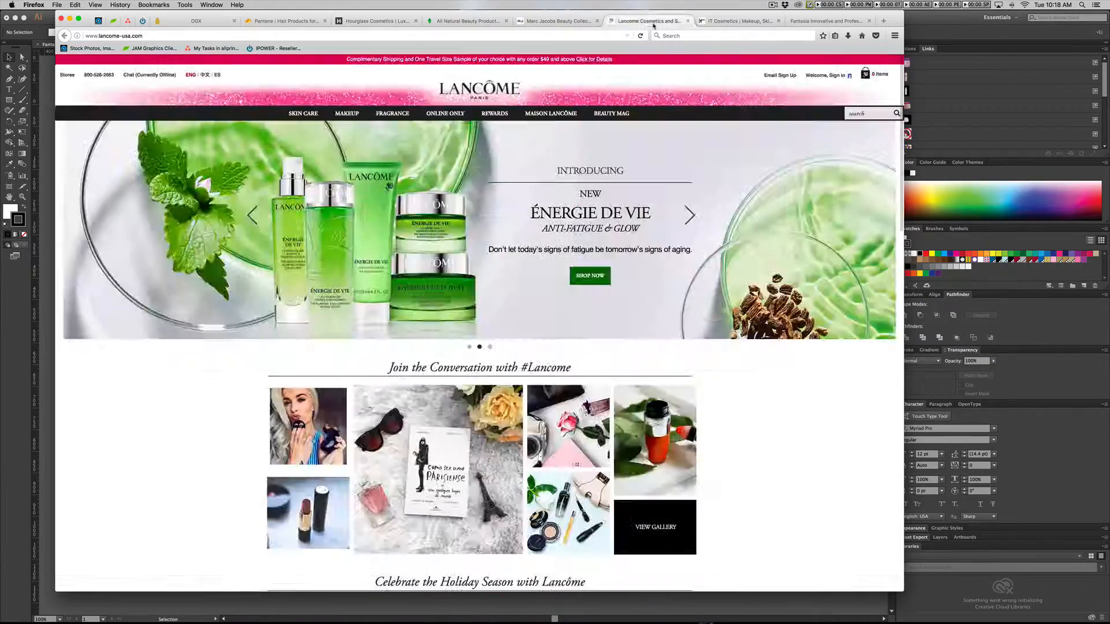
pyautogui.click(466, 20)
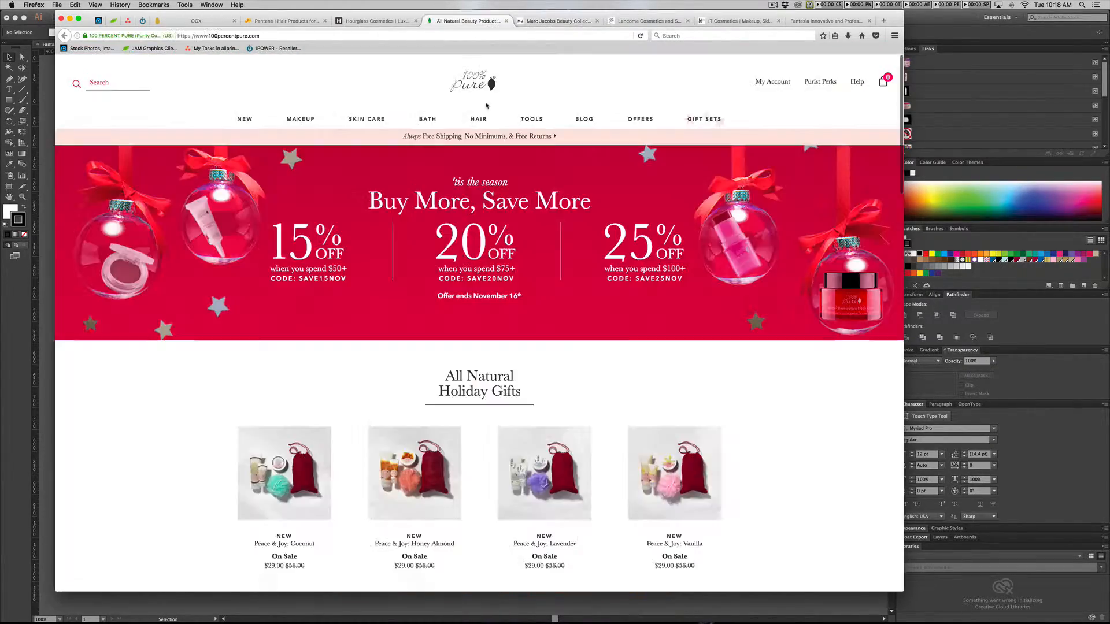
pyautogui.click(375, 21)
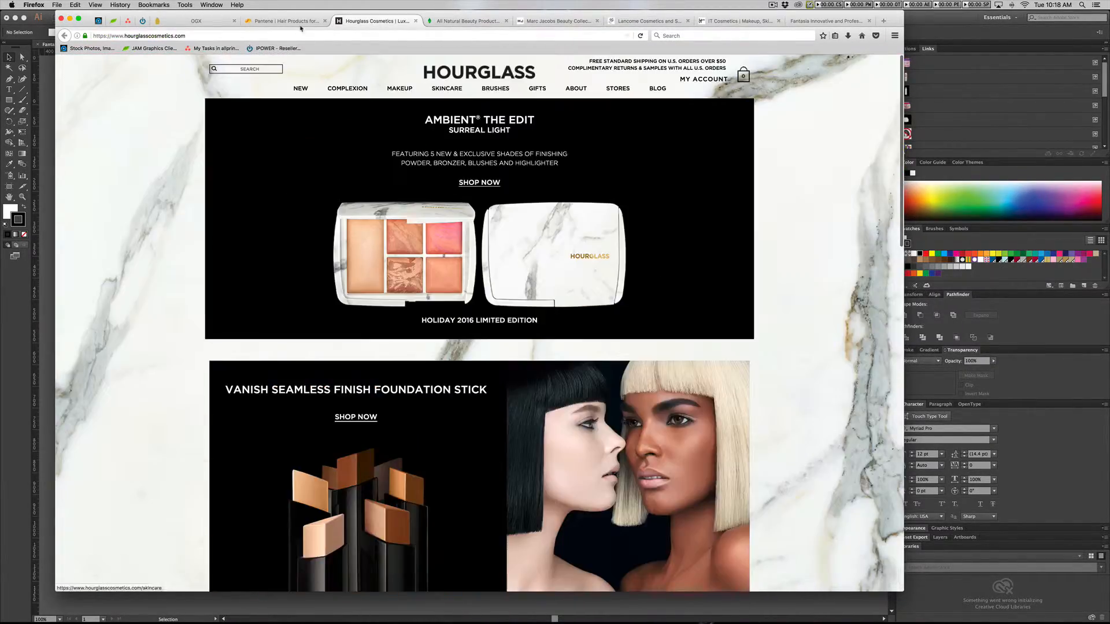
pyautogui.click(205, 21)
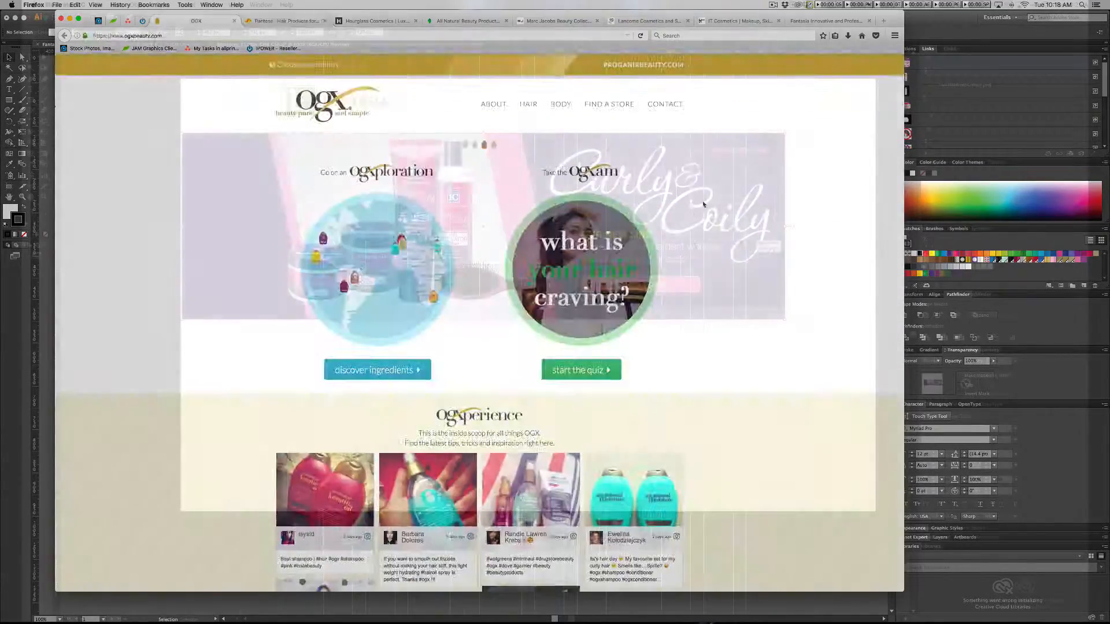
# Step: Give the navigation links text an Extended Helvetica Neue font style
pyautogui.click(723, 21)
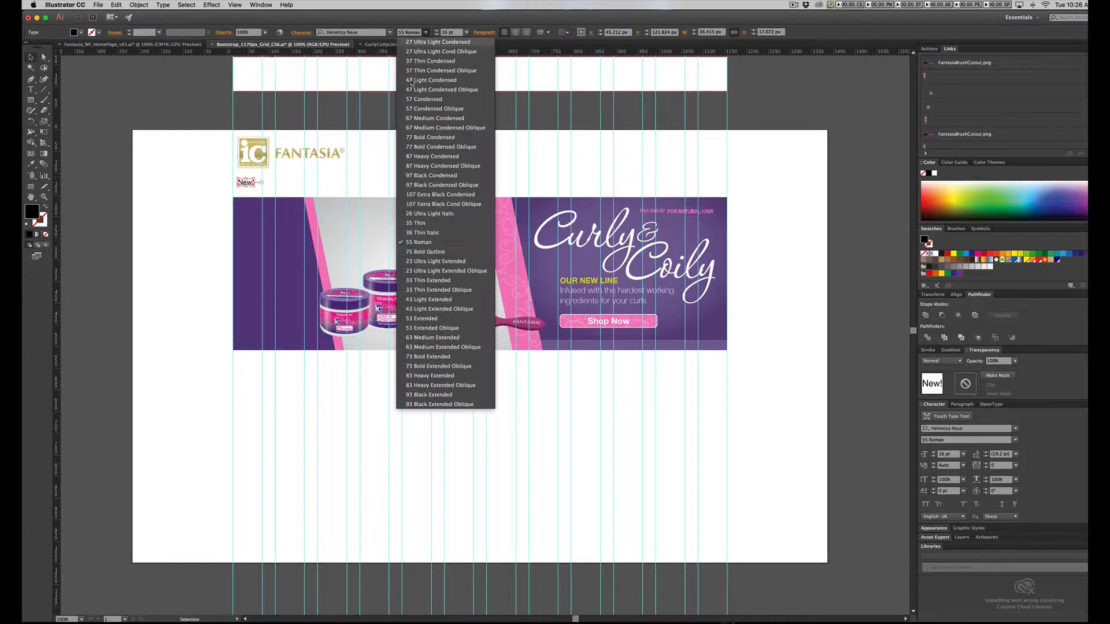
pyautogui.click(429, 146)
pyautogui.write(' Shop Now Styling Tips Our Story Videos Blog')
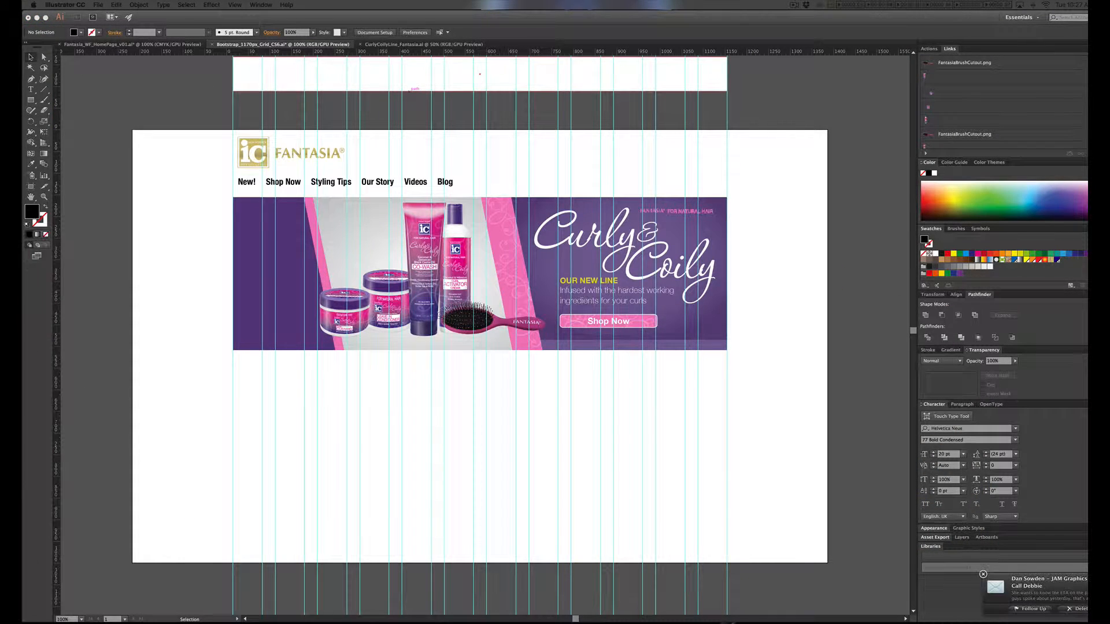
pyautogui.click(347, 181)
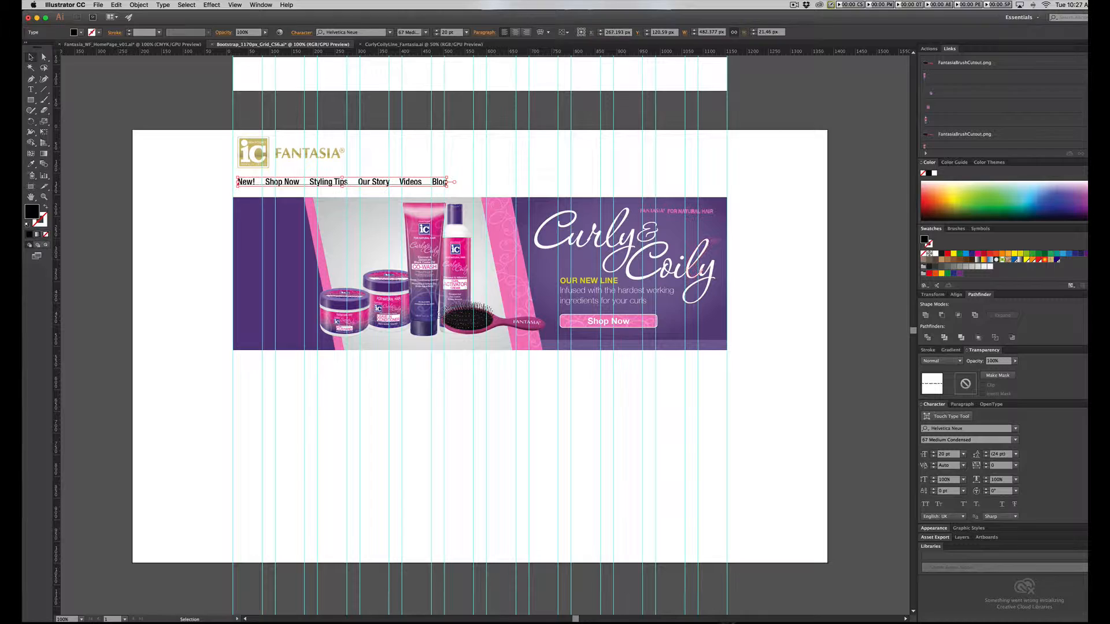
pyautogui.click(423, 32)
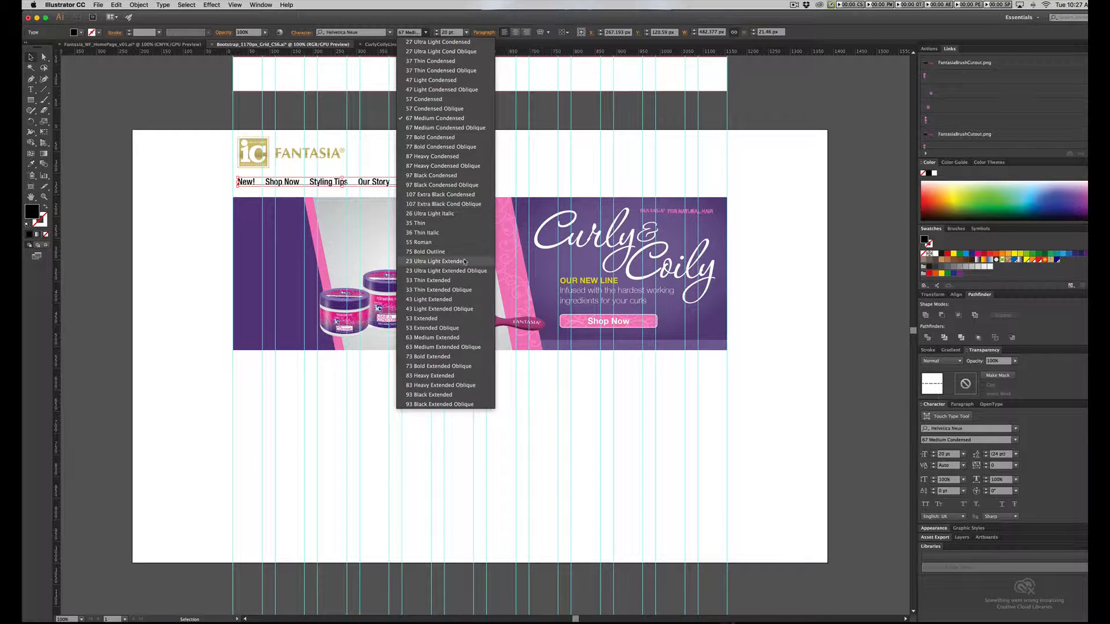
pyautogui.click(422, 318)
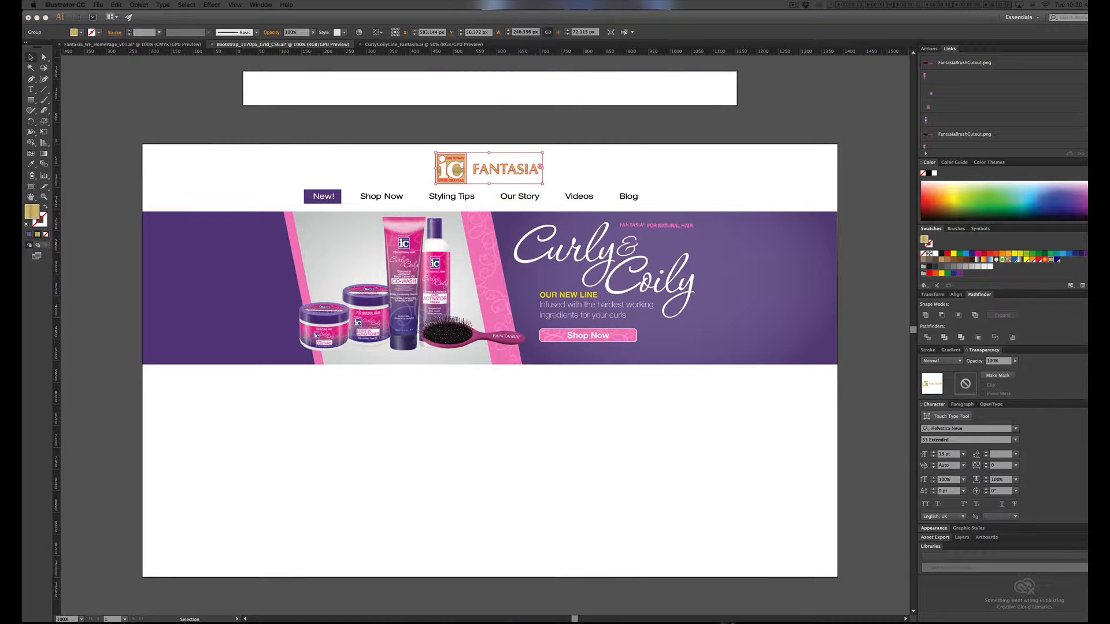
# Step: Recolour the Fantasia logo black and white, then switch to the Bootstrap icons document
pyautogui.click(488, 168)
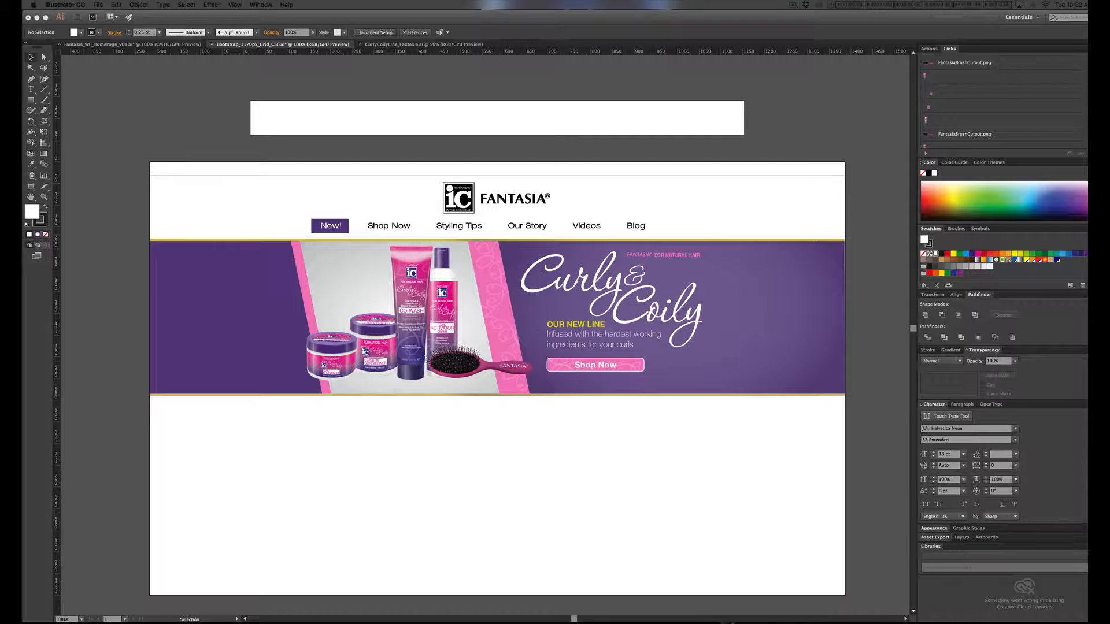
pyautogui.click(986, 448)
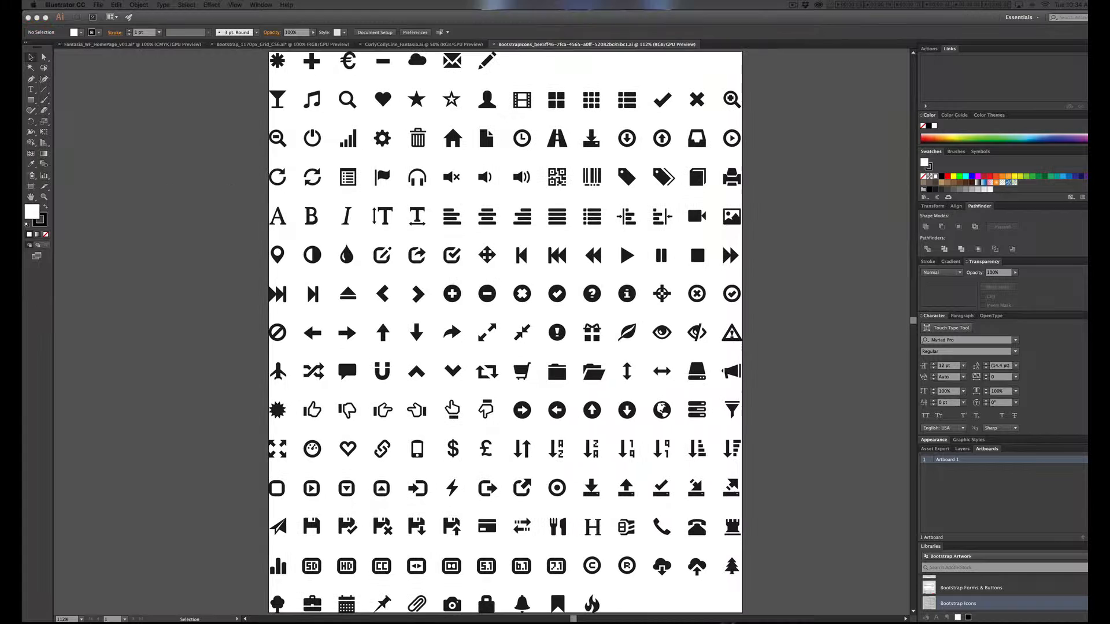
# Step: Copy the shopping cart icon into the header, checking the old Fantasia homepage for reference
pyautogui.click(451, 60)
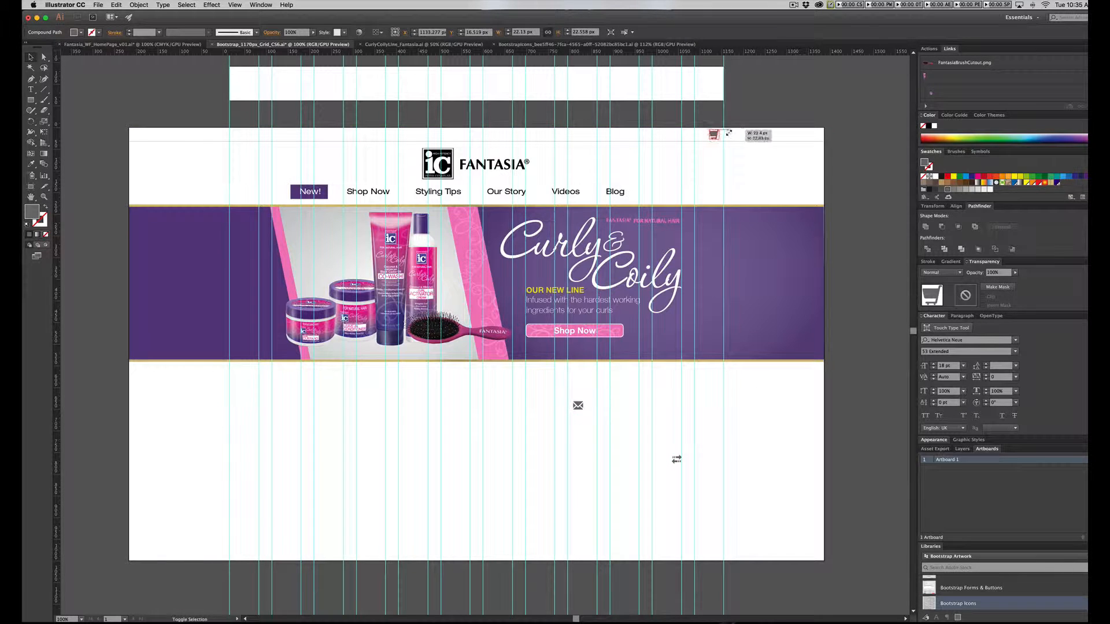
pyautogui.click(793, 44)
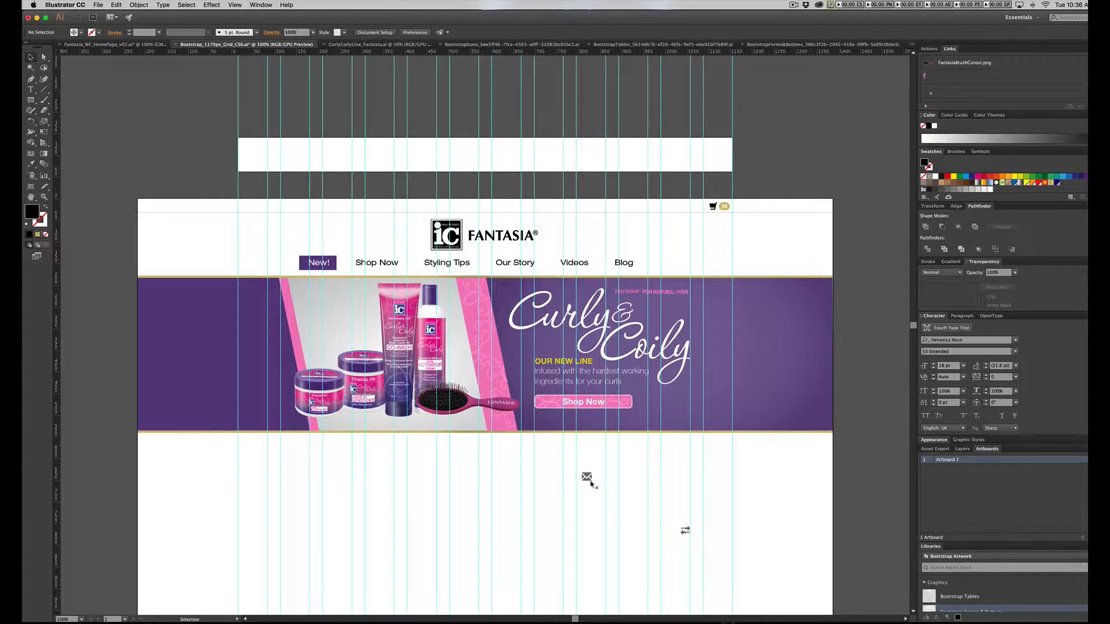
pyautogui.click(489, 44)
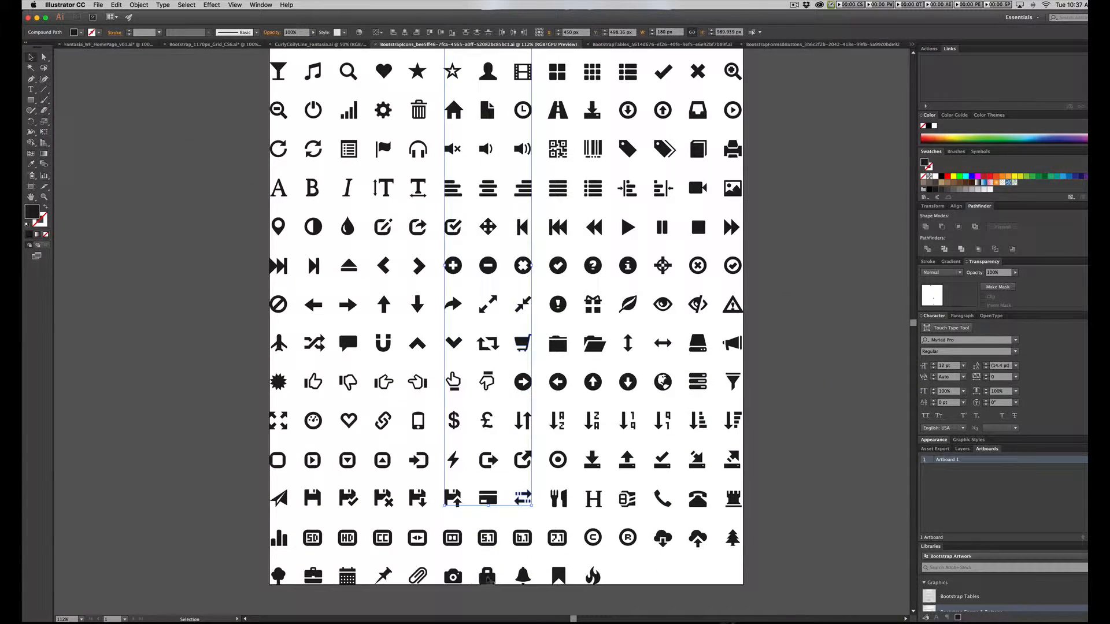
pyautogui.click(106, 44)
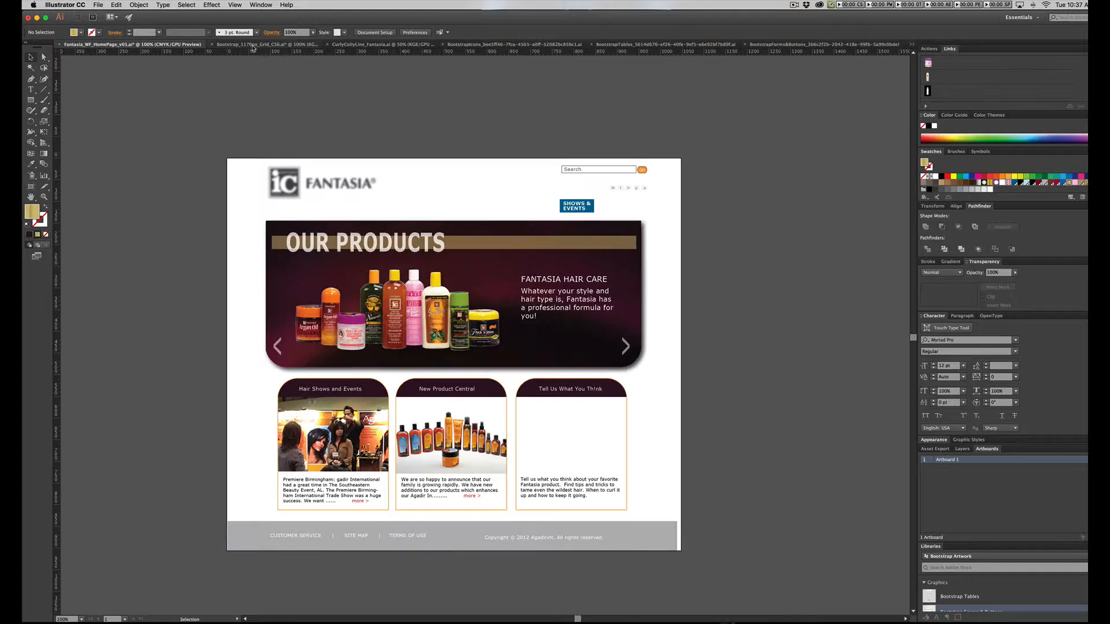
pyautogui.click(248, 44)
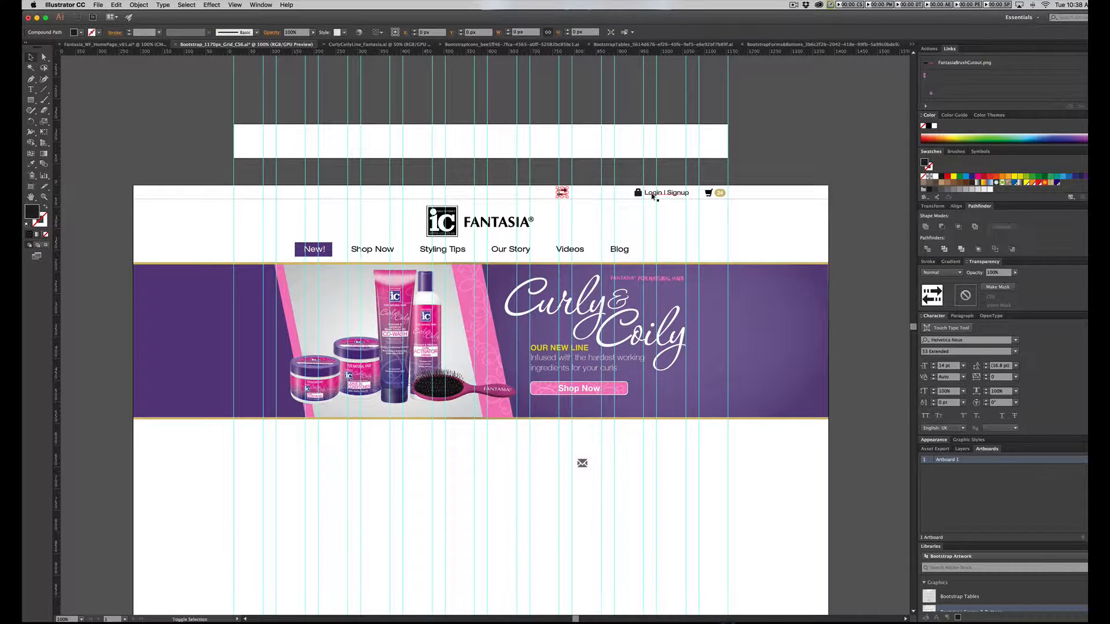
pyautogui.click(562, 192)
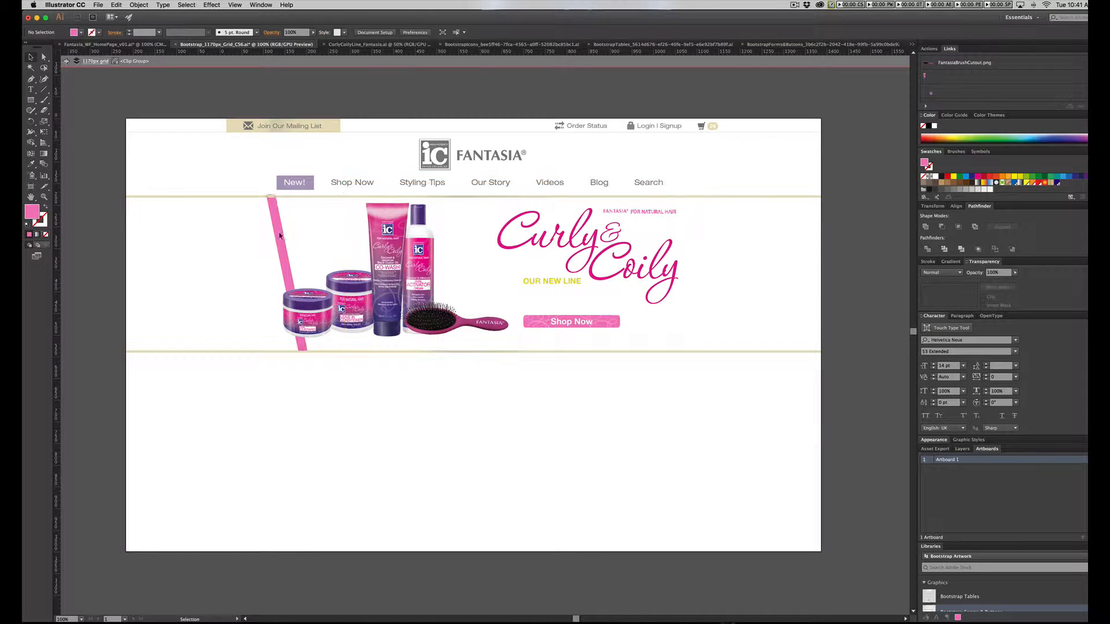
# Step: Clear the purple banner background artwork
pyautogui.click(389, 276)
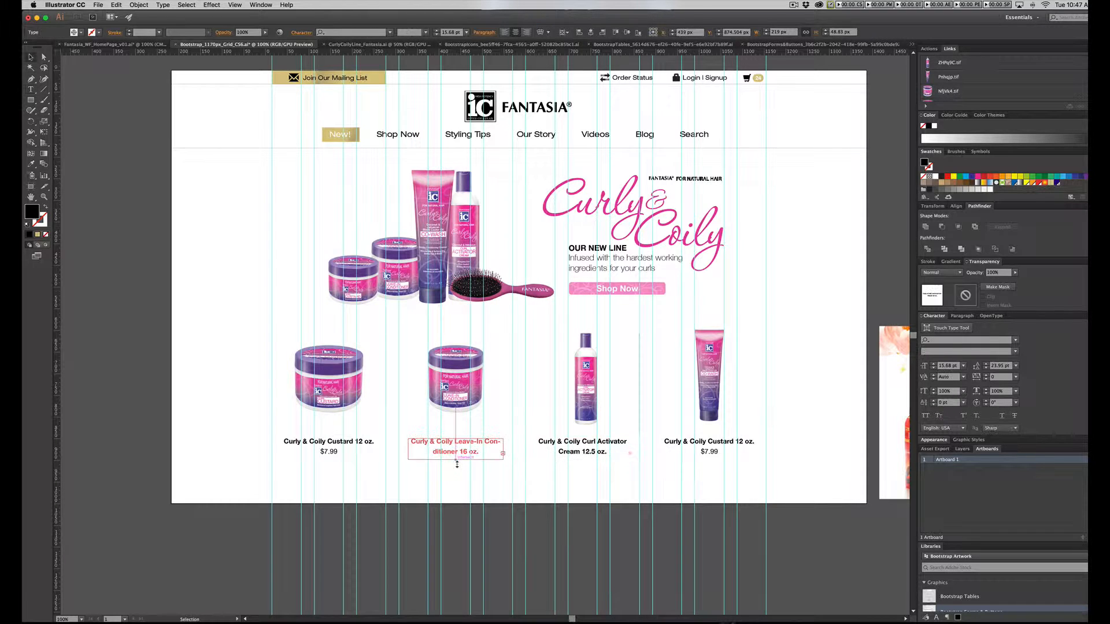
# Step: Finish the second product name and scroll through the star-rated product rows
pyautogui.click(709, 446)
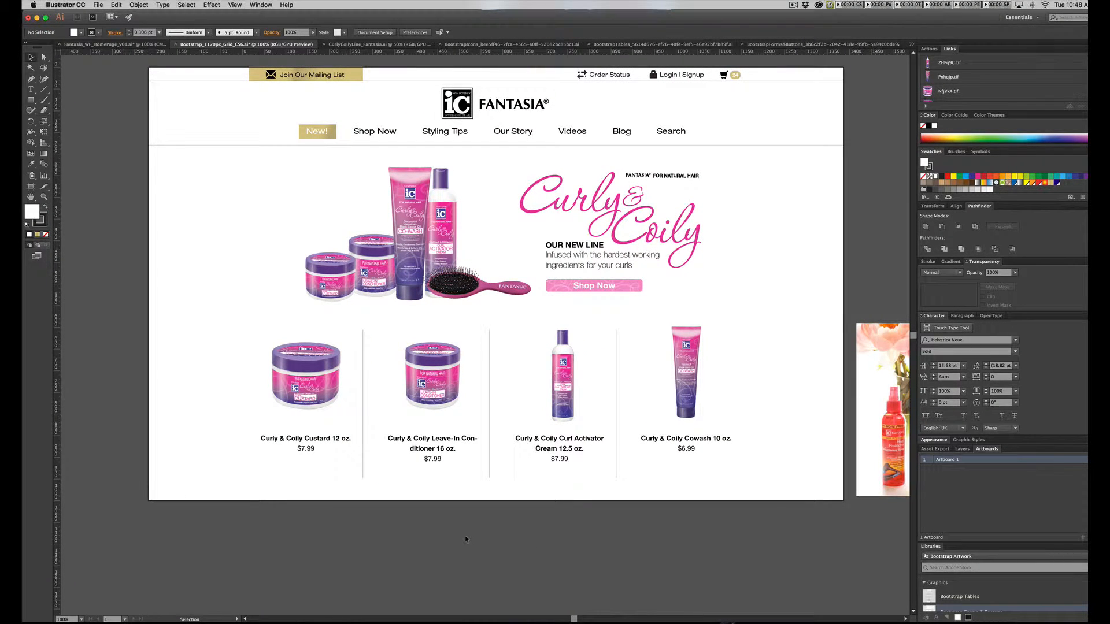
pyautogui.click(32, 99)
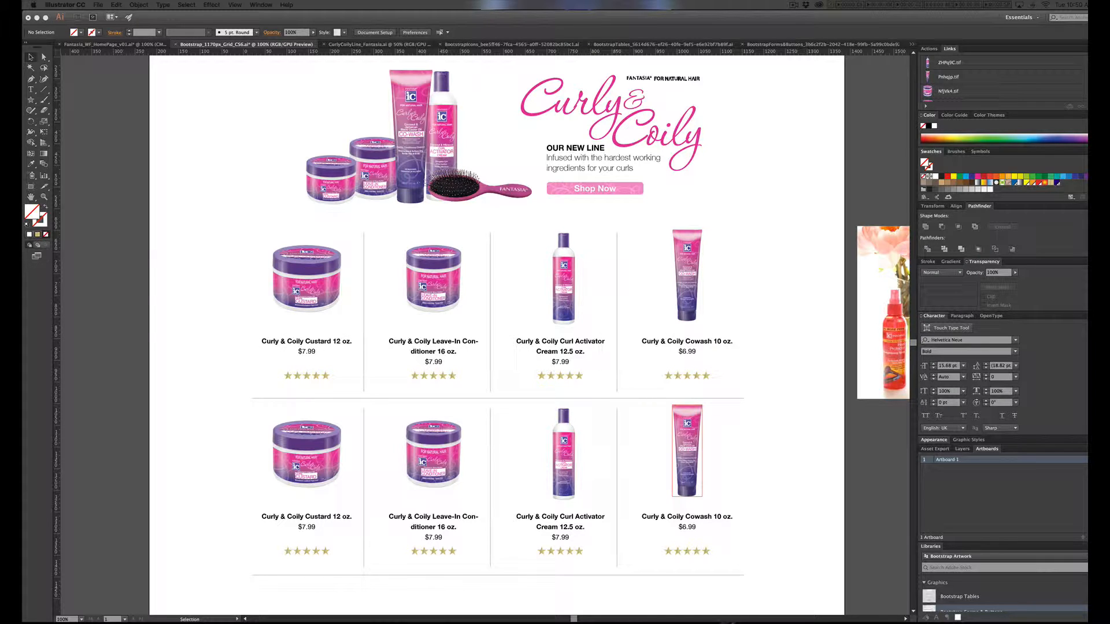
pyautogui.scroll(3)
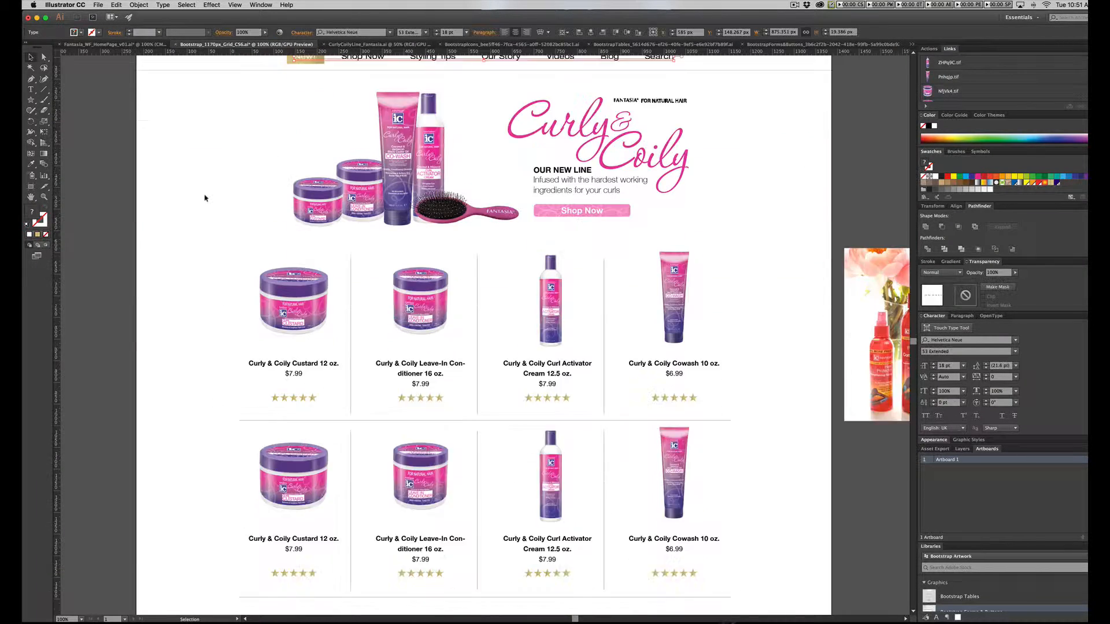
pyautogui.scroll(-3)
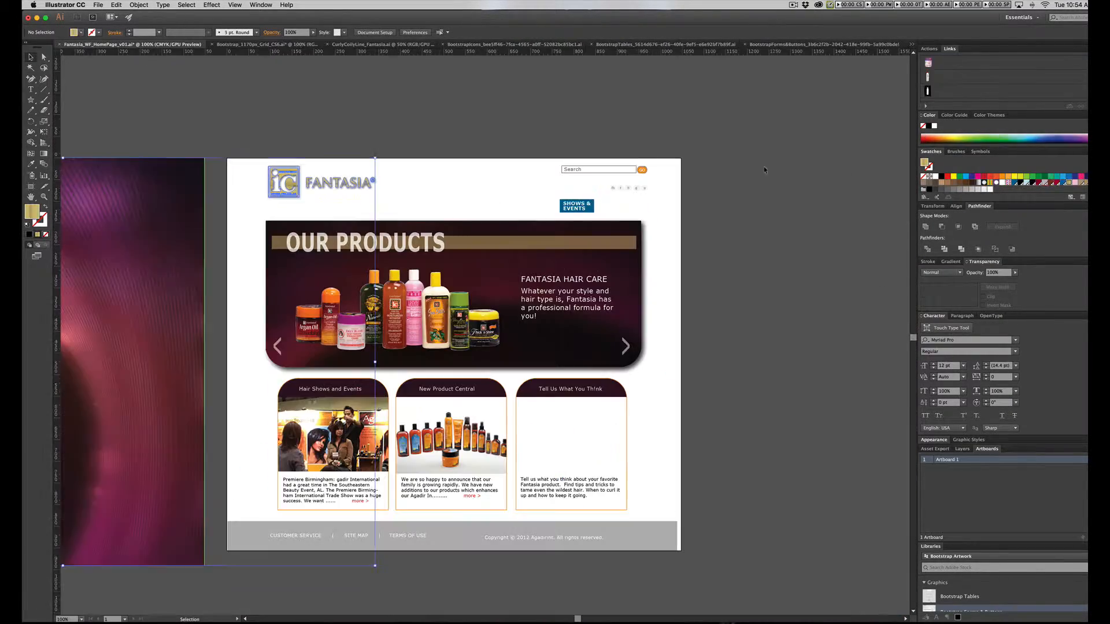
# Step: Paste the textured purple background and apply a drop shadow to the portrait photo
pyautogui.click(265, 44)
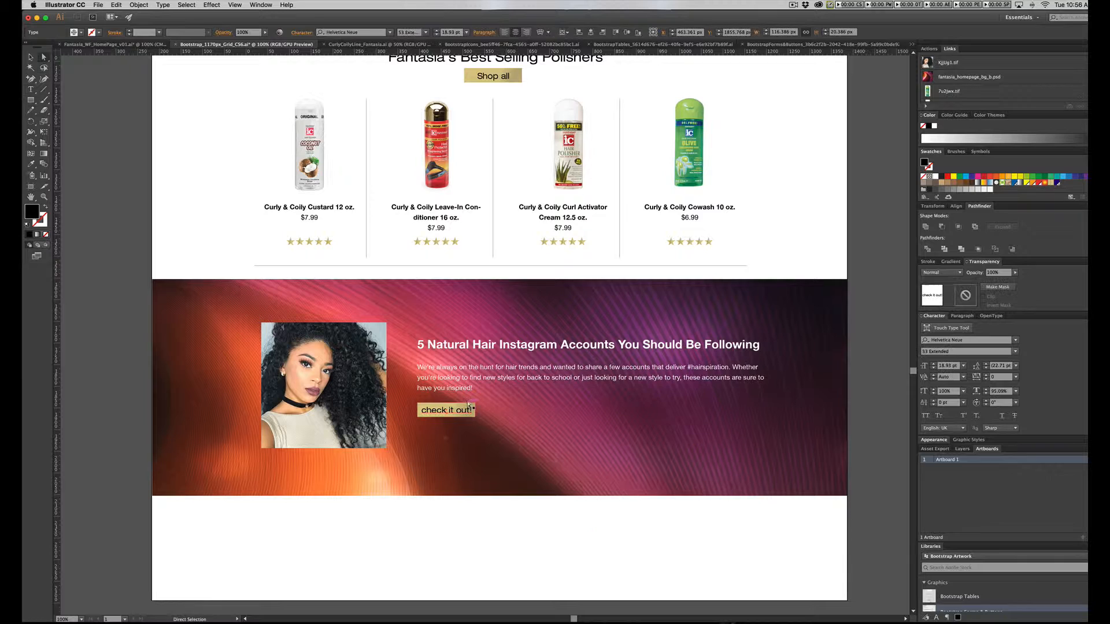
pyautogui.click(211, 5)
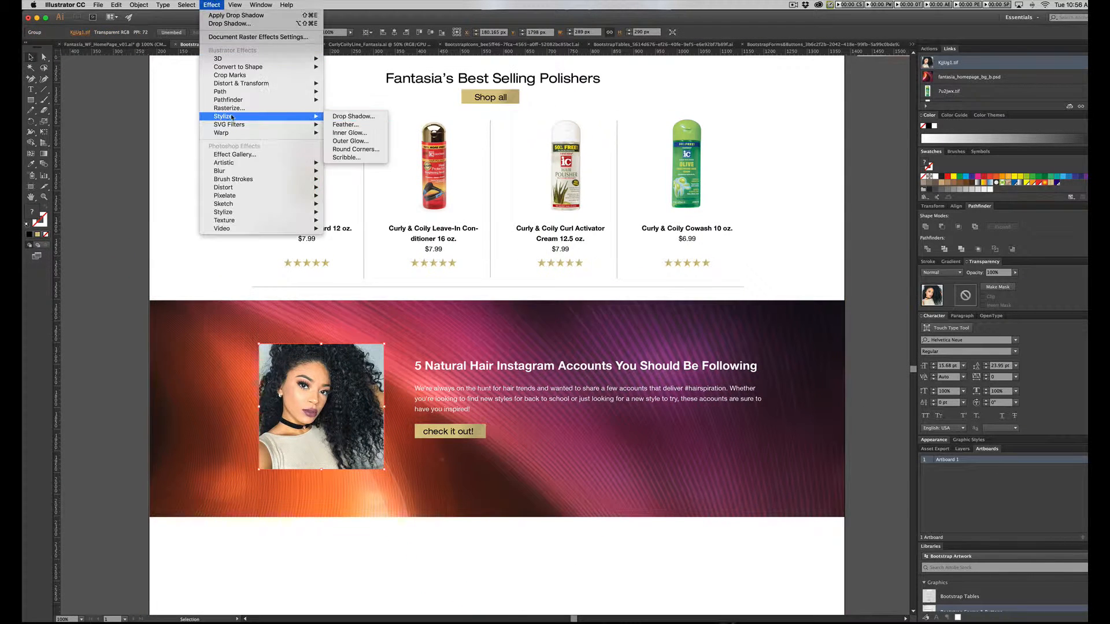
pyautogui.click(353, 116)
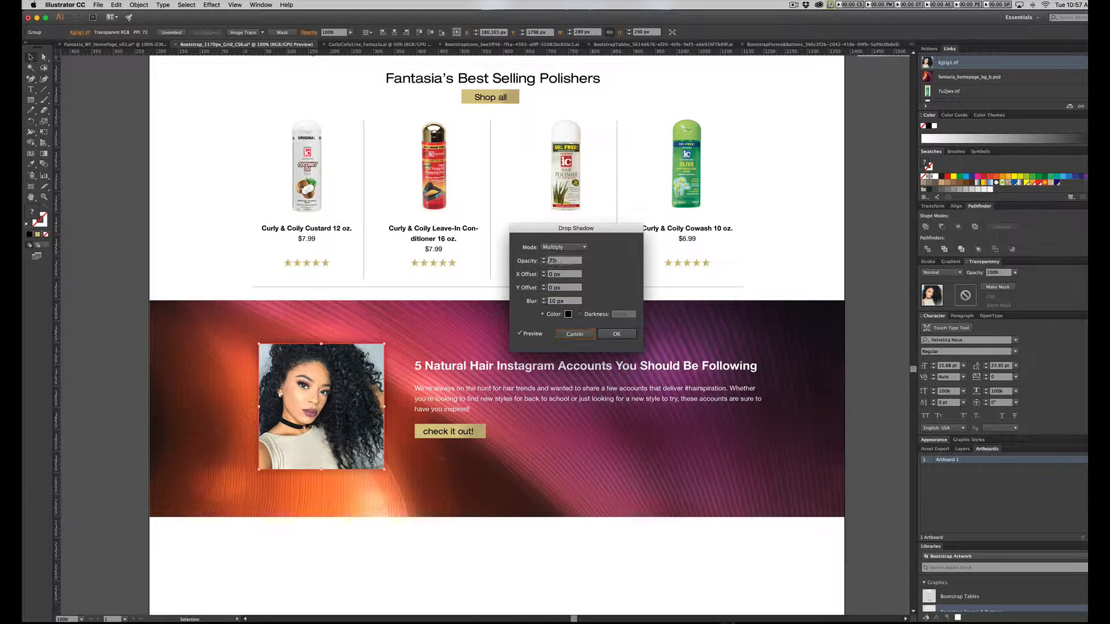
pyautogui.click(615, 334)
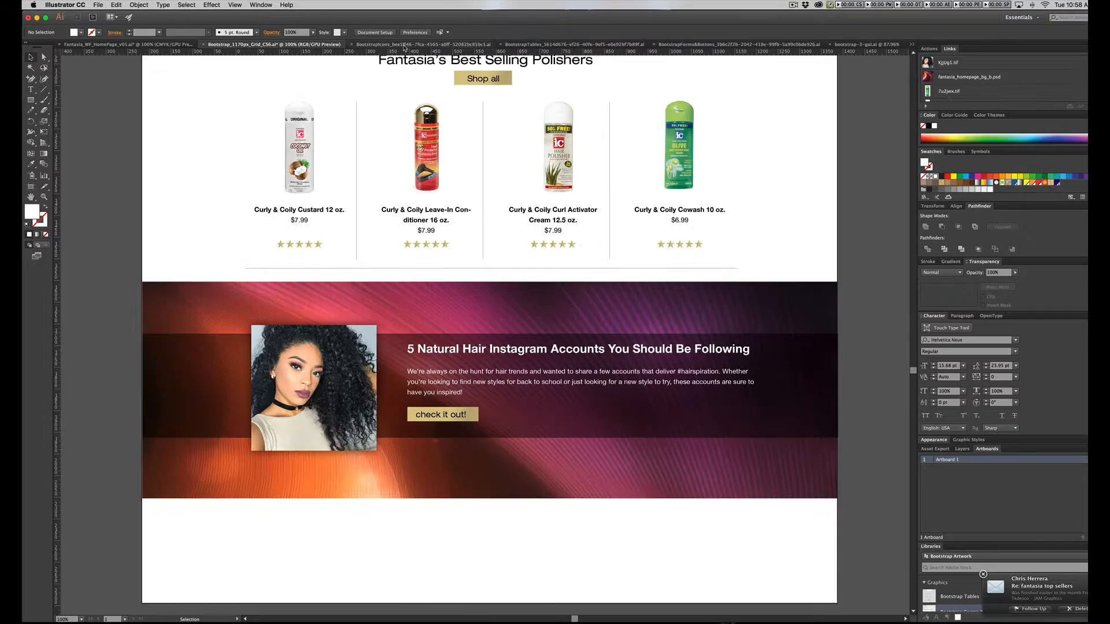
# Step: Copy calendar and pencil icons from the Bootstrap set for the date and author byline
pyautogui.click(417, 44)
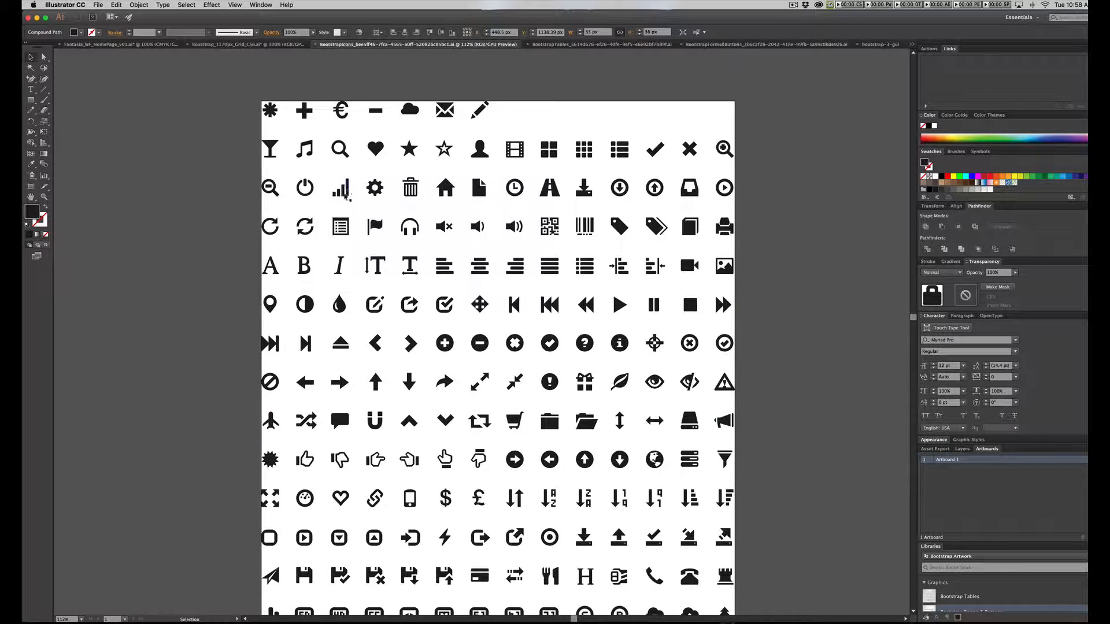
pyautogui.click(272, 44)
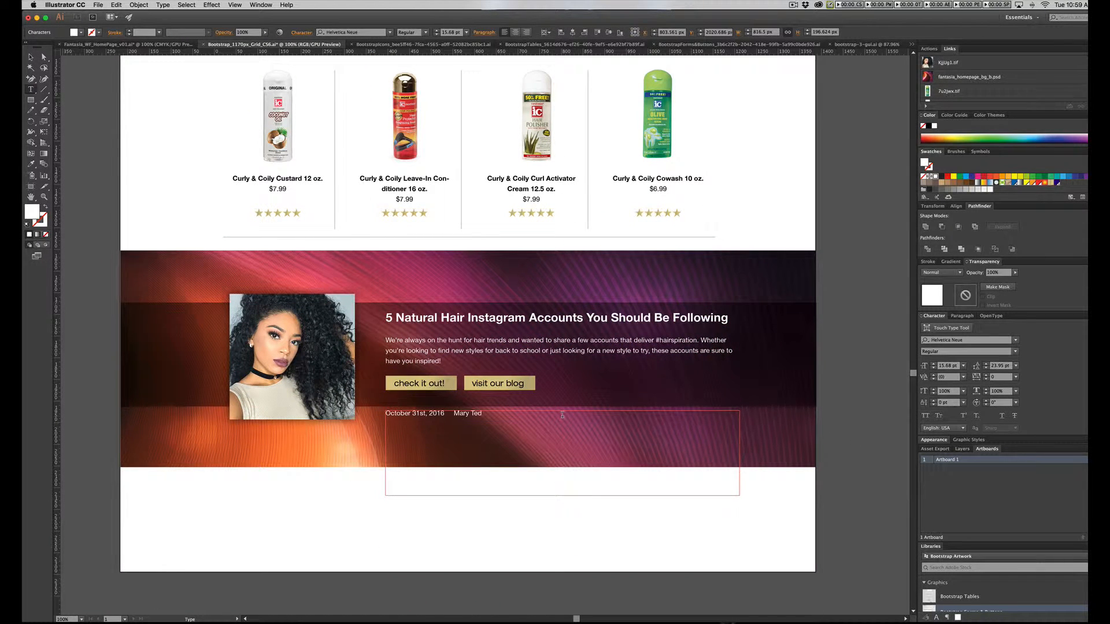
pyautogui.click(418, 44)
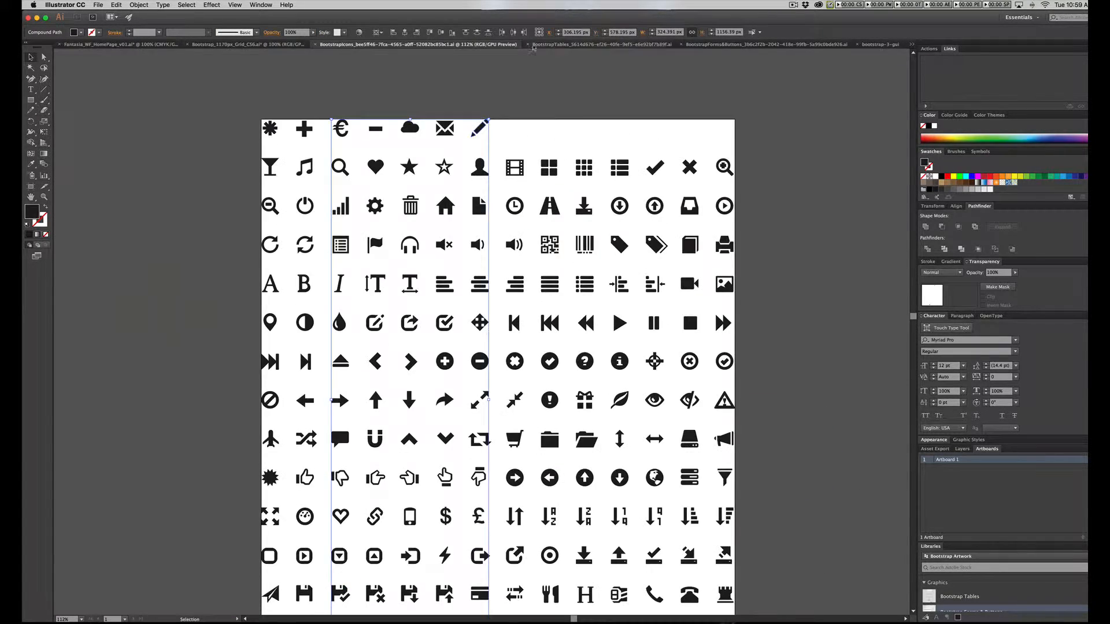
pyautogui.click(248, 44)
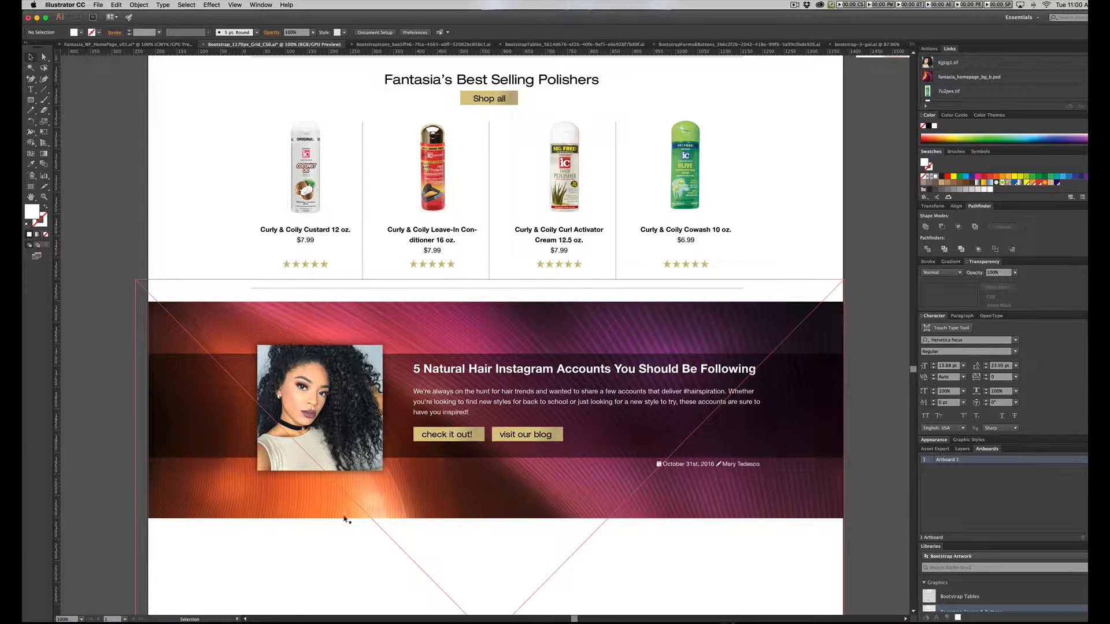
# Step: Scroll the artboard and cancel the File > Place dialog without placing anything
pyautogui.scroll(-3)
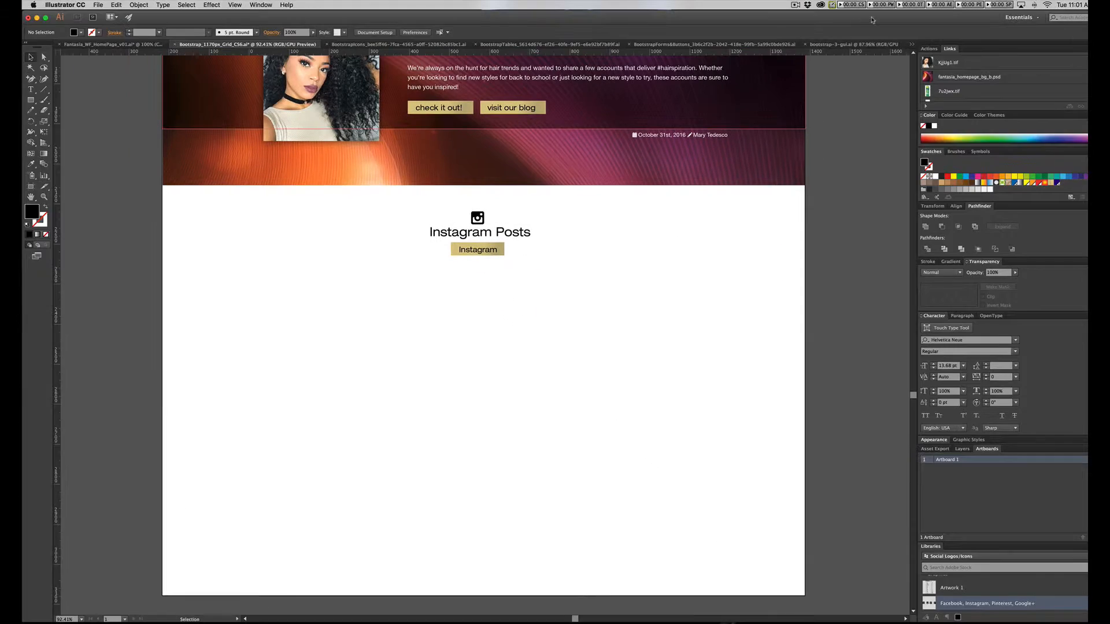
pyautogui.scroll(-3)
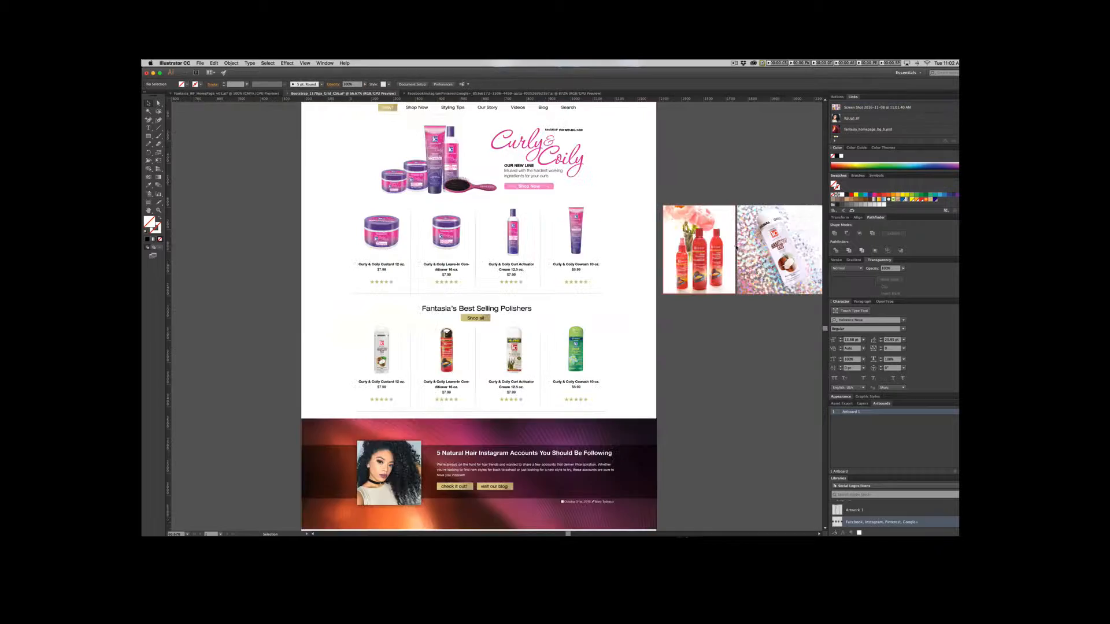
pyautogui.scroll(-3)
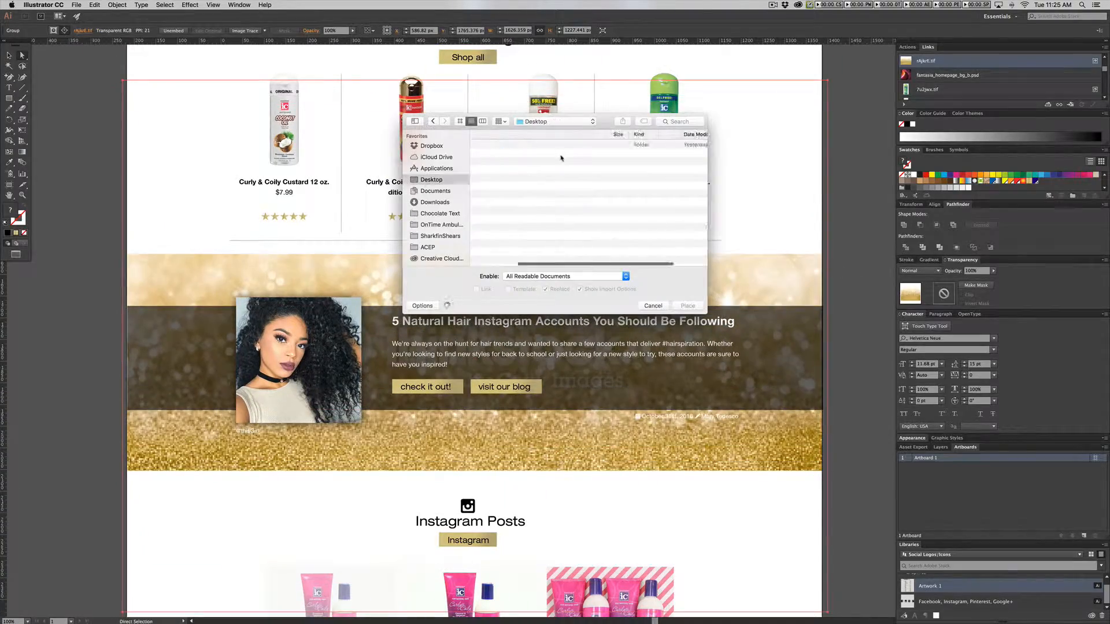
pyautogui.click(652, 305)
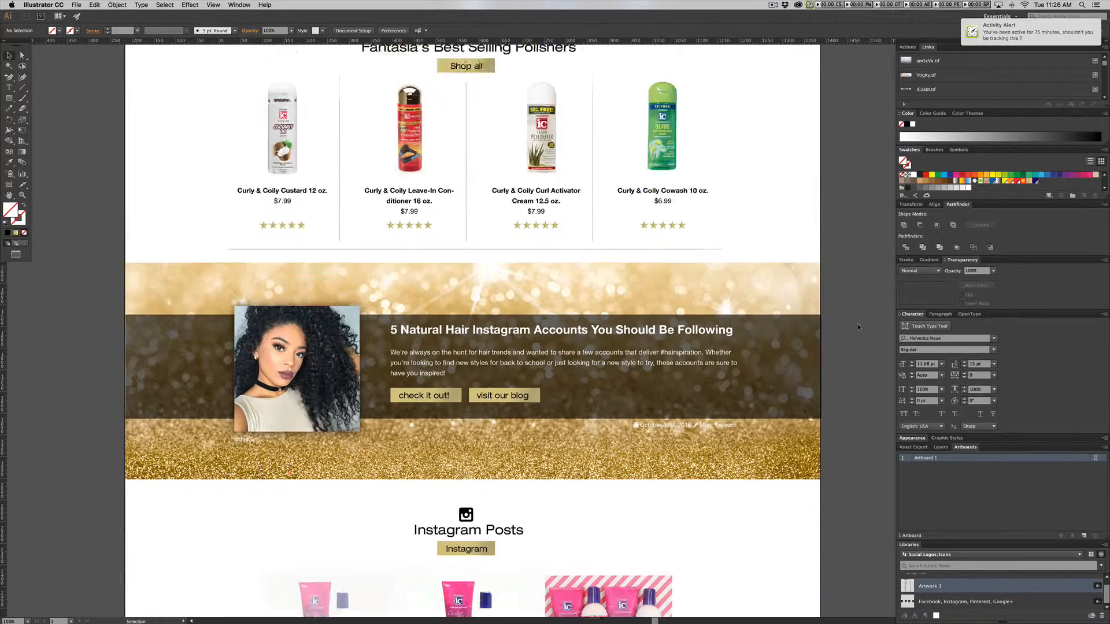
pyautogui.scroll(-3)
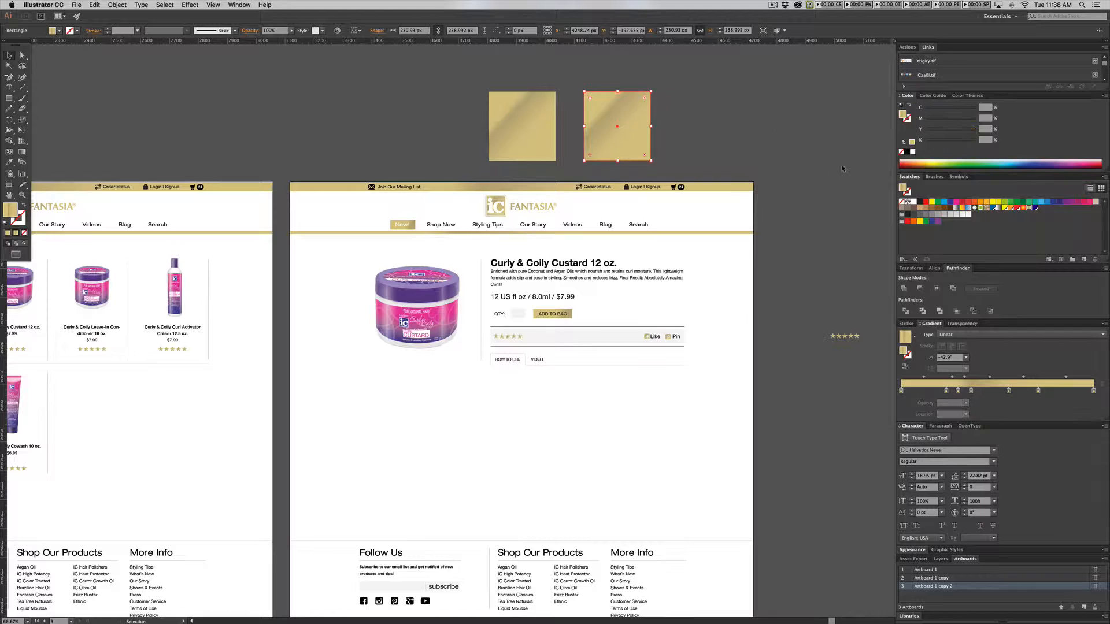
# Step: Add a product page element, such as the QTY box or ADD TO BAG button
pyautogui.click(521, 126)
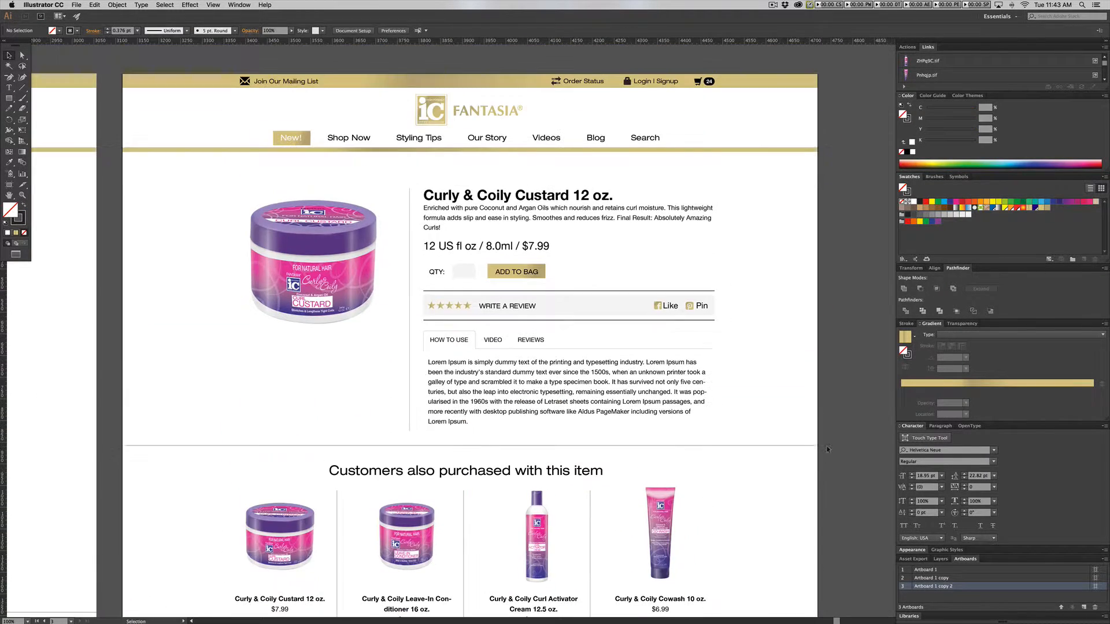
# Step: Scroll the canvas down toward the 'Customers also purchased' row and Artboard 4's gold header
pyautogui.scroll(-3)
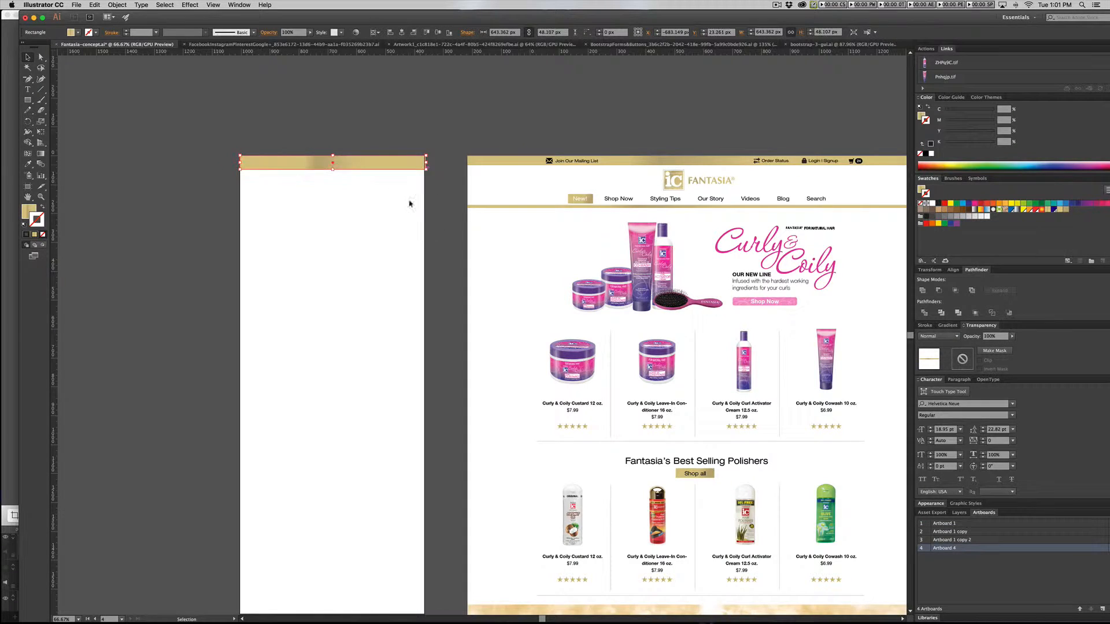
# Step: Place the hamburger menu, logo, cart, Curly & Coily banner and Shop Now button on Artboard 4
pyautogui.click(41, 57)
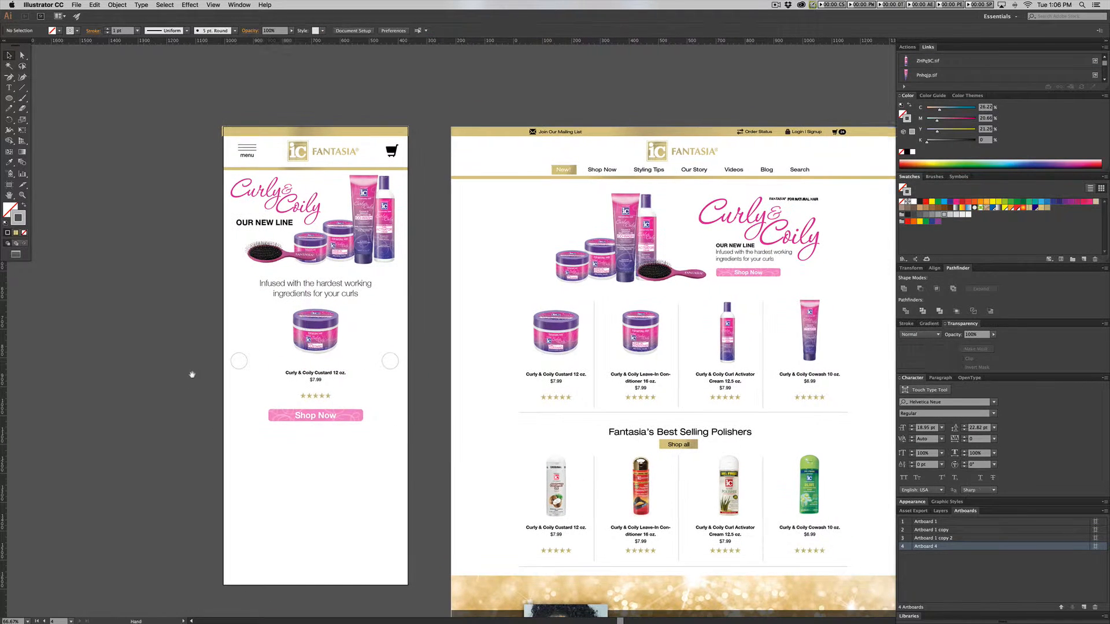
# Step: Copy the Best Selling Polishers, blog, Instagram Posts and Follow Us sections onto Artboard 4
pyautogui.click(391, 360)
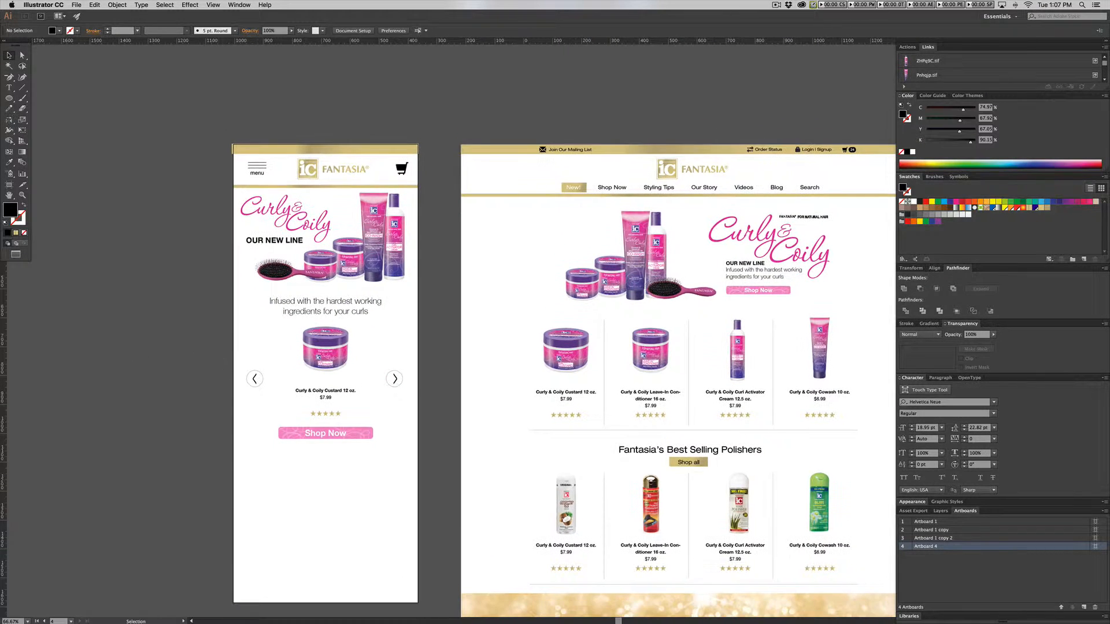
pyautogui.scroll(-3)
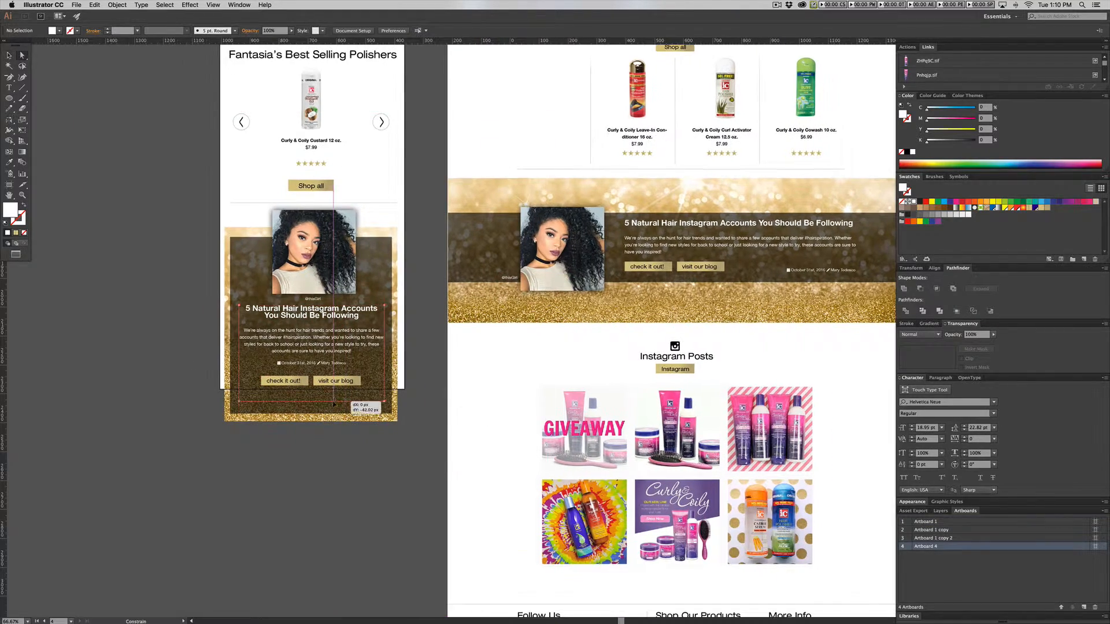
pyautogui.scroll(-3)
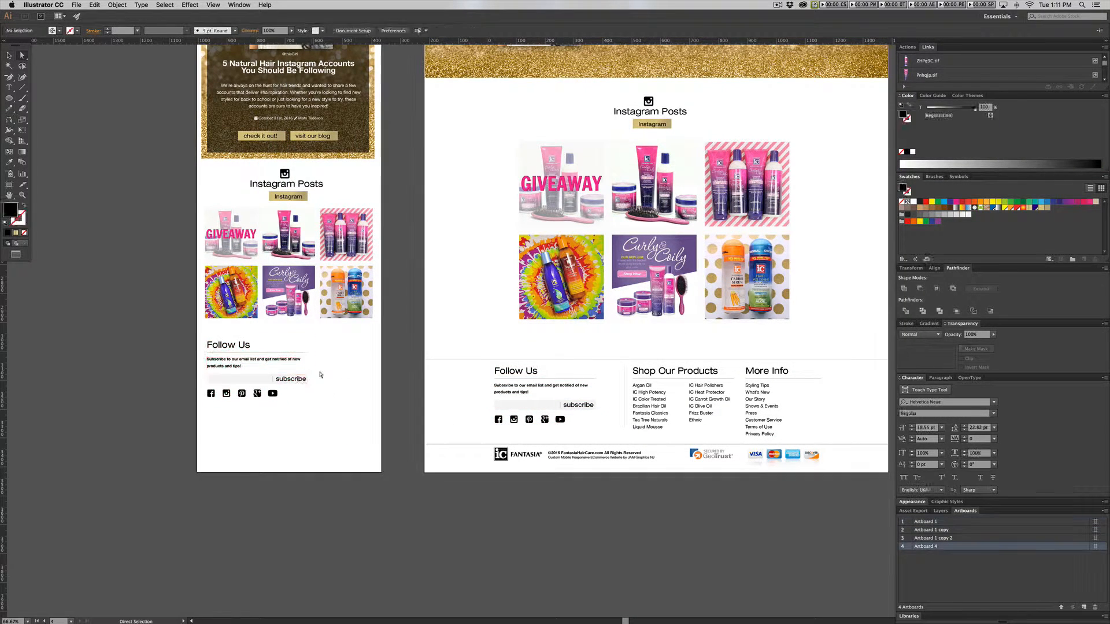
# Step: Duplicate Artboard 4 and fill it with the Curly and Coily Line heading, Menu dropdown and products
pyautogui.click(255, 363)
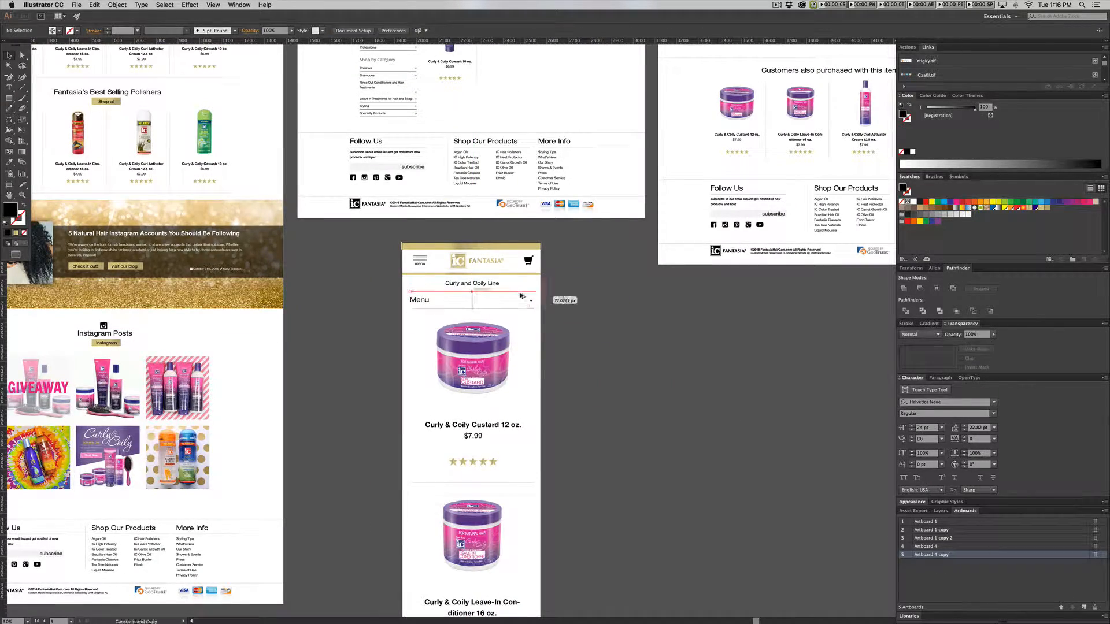
pyautogui.click(470, 300)
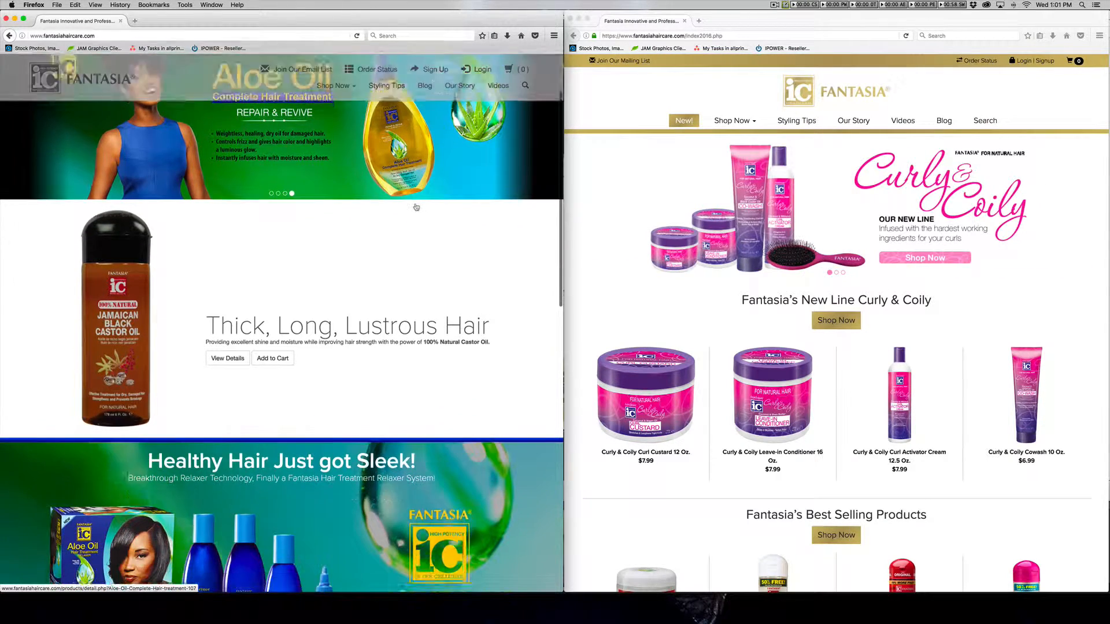
# Step: Scroll through the old live site in the left Firefox window
pyautogui.scroll(-3)
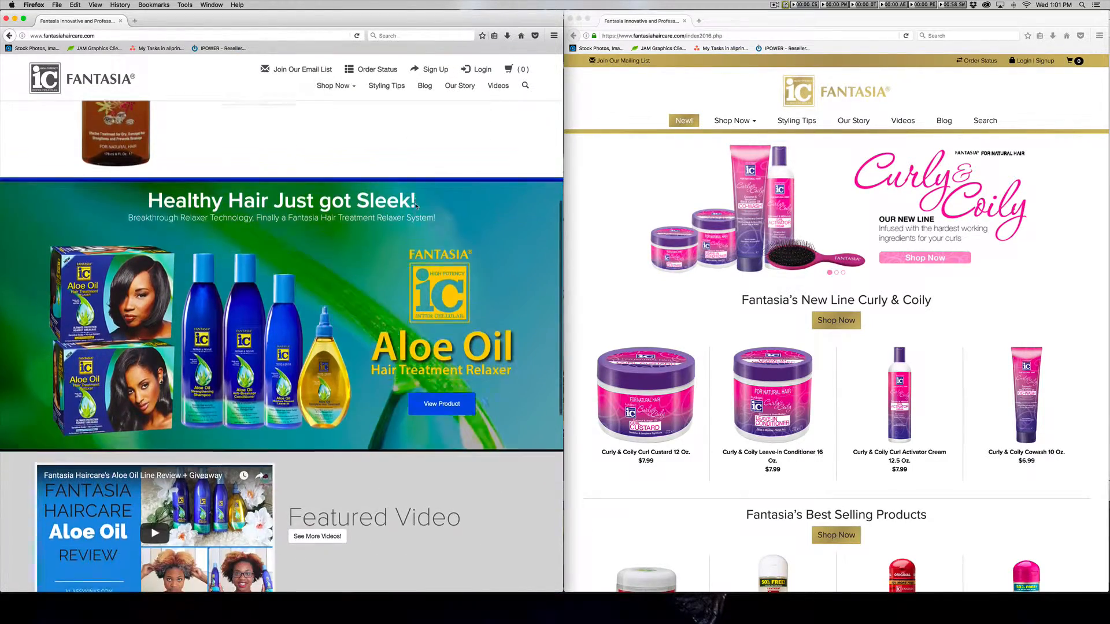
pyautogui.scroll(-3)
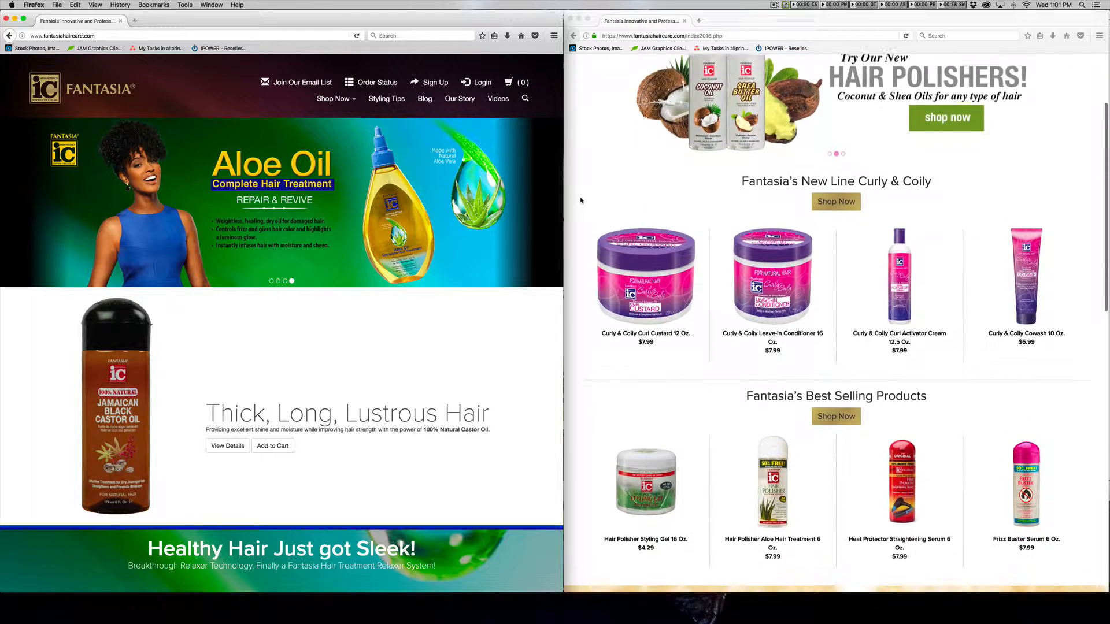
pyautogui.scroll(-3)
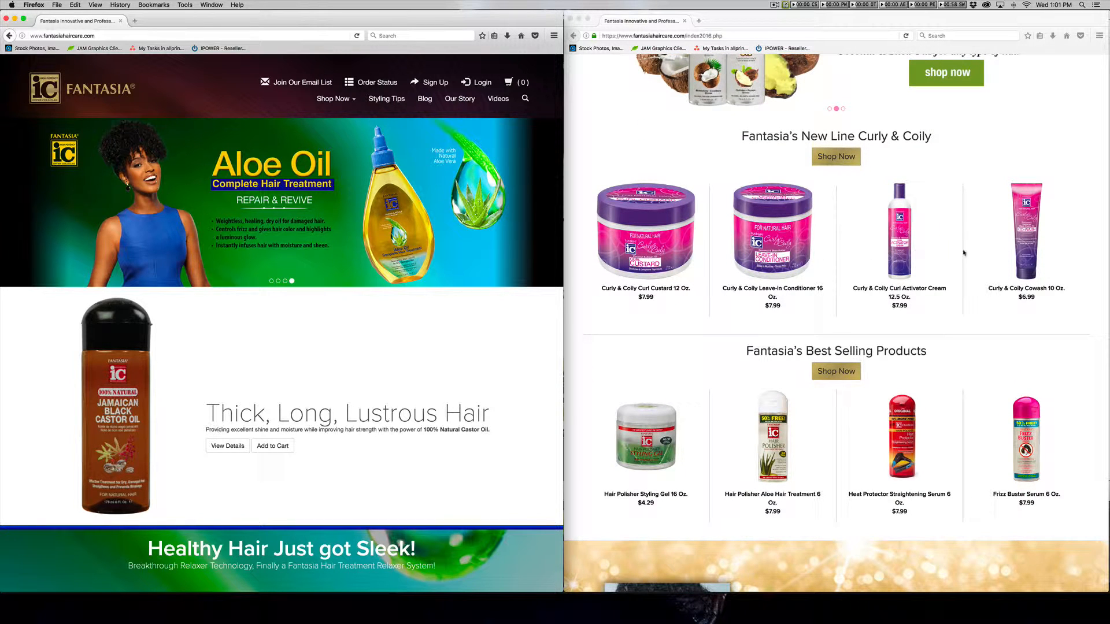
pyautogui.moveTo(645, 230)
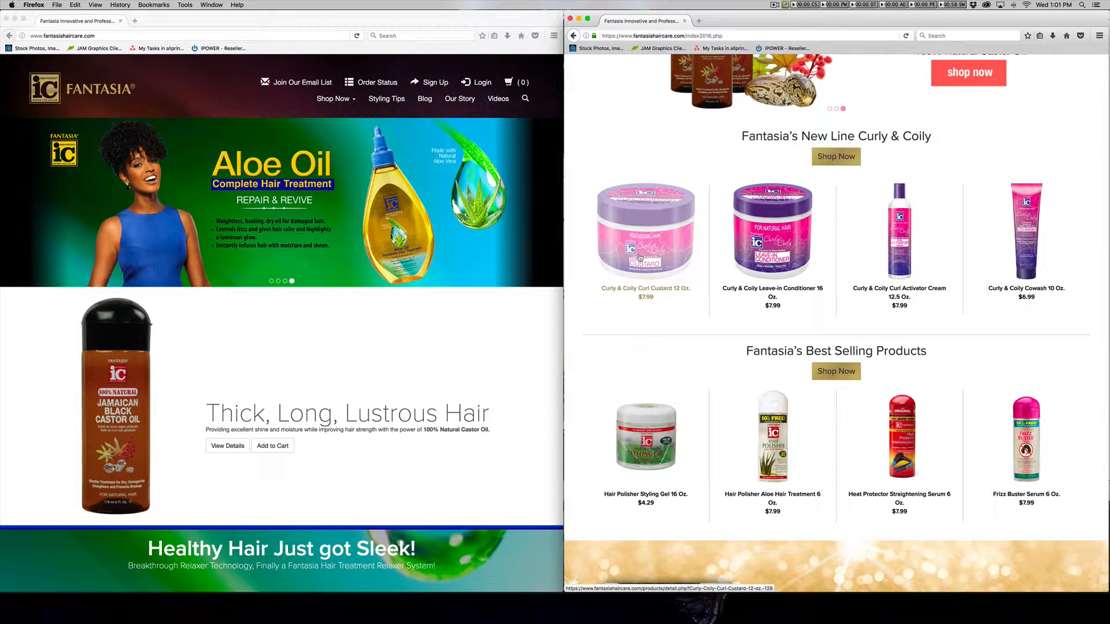
pyautogui.scroll(-3)
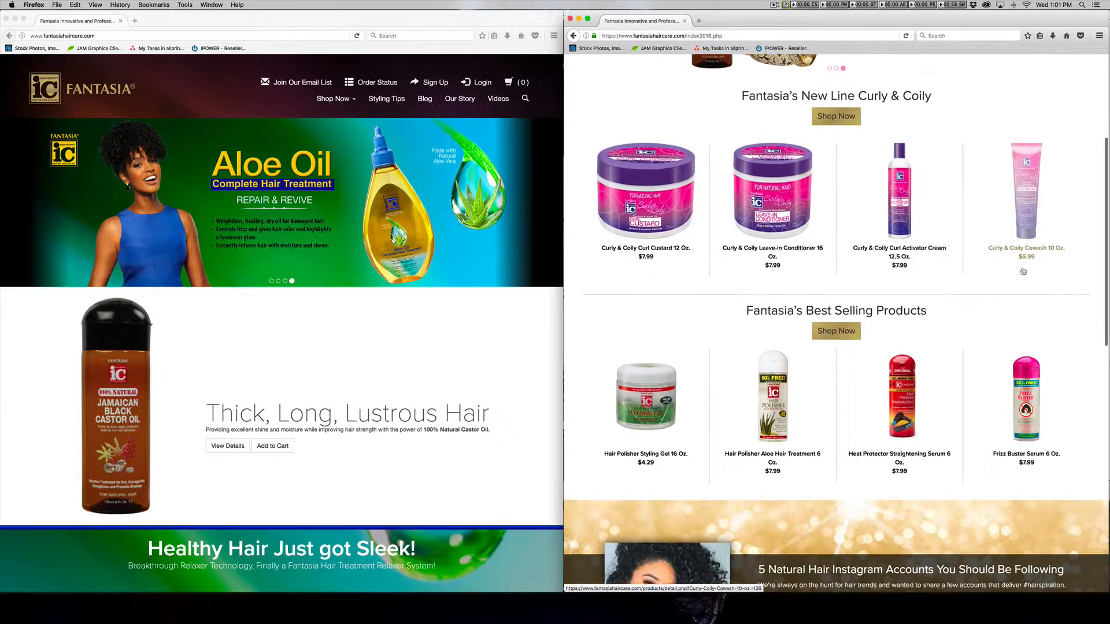
pyautogui.scroll(-3)
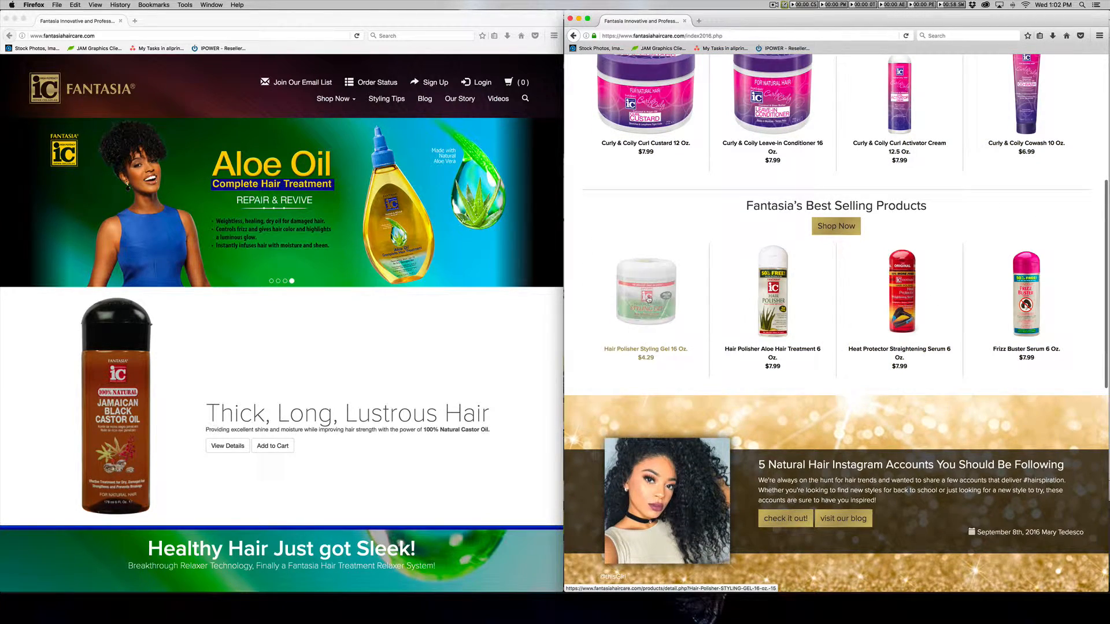
pyautogui.scroll(-3)
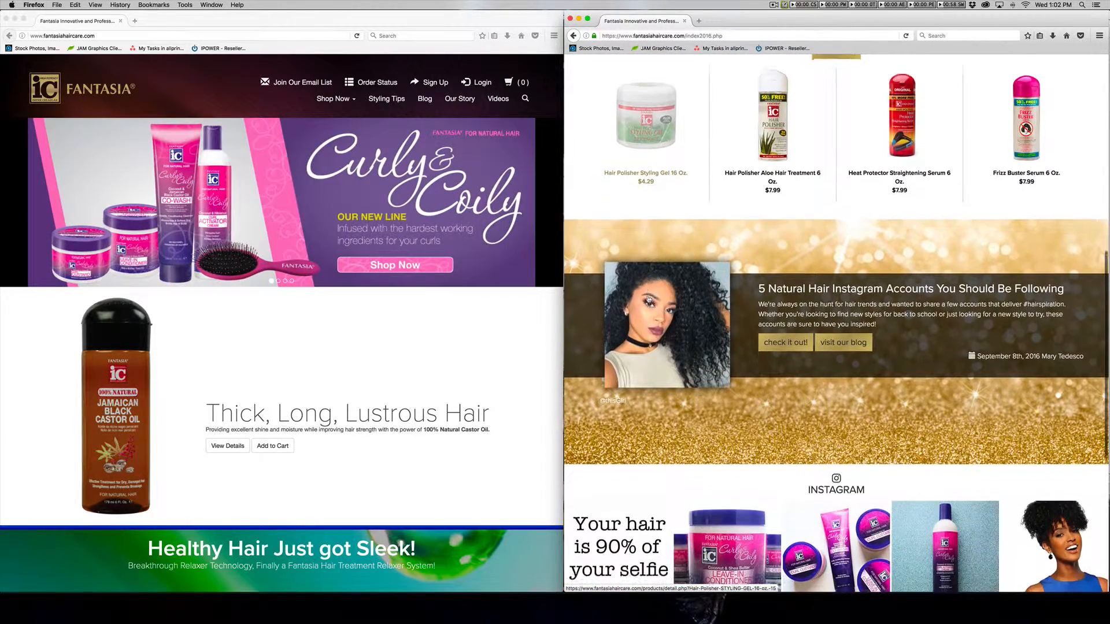
pyautogui.scroll(-3)
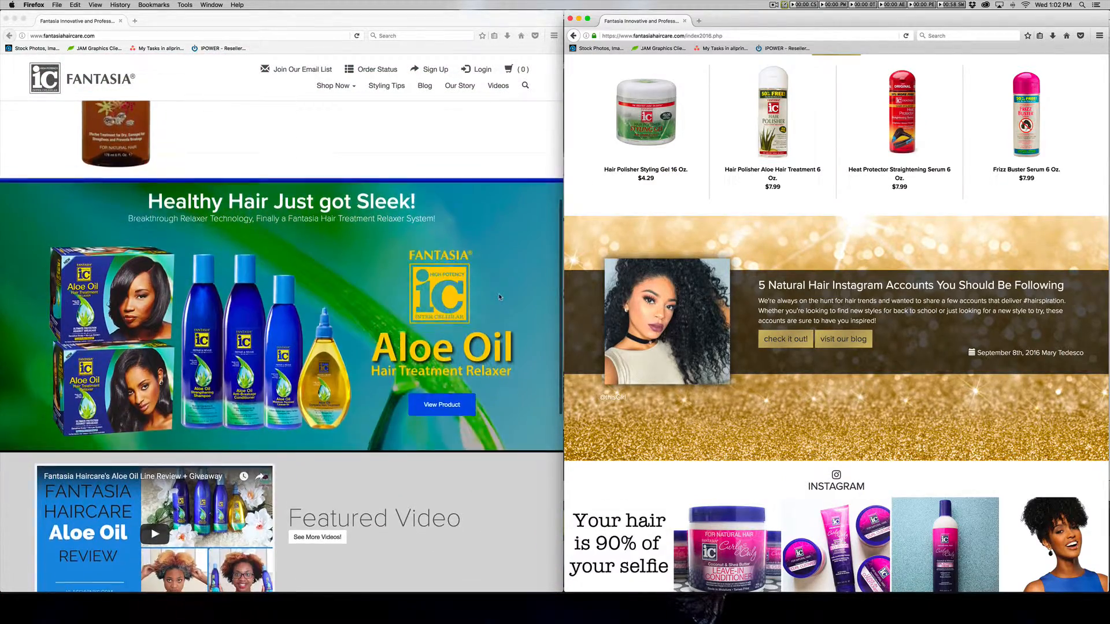
pyautogui.scroll(-3)
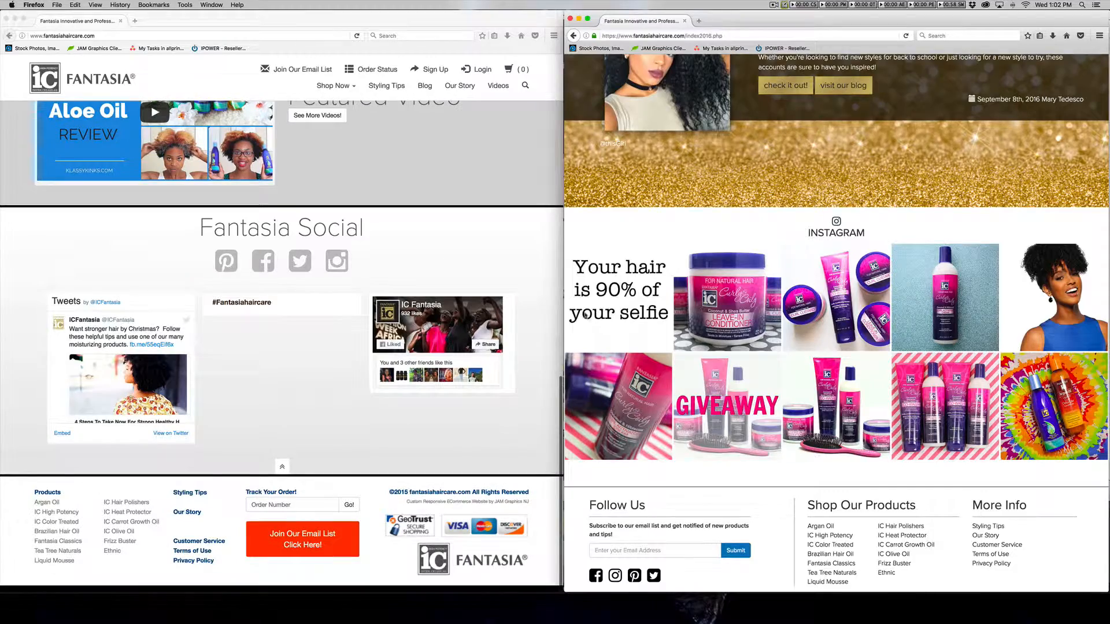
pyautogui.scroll(-3)
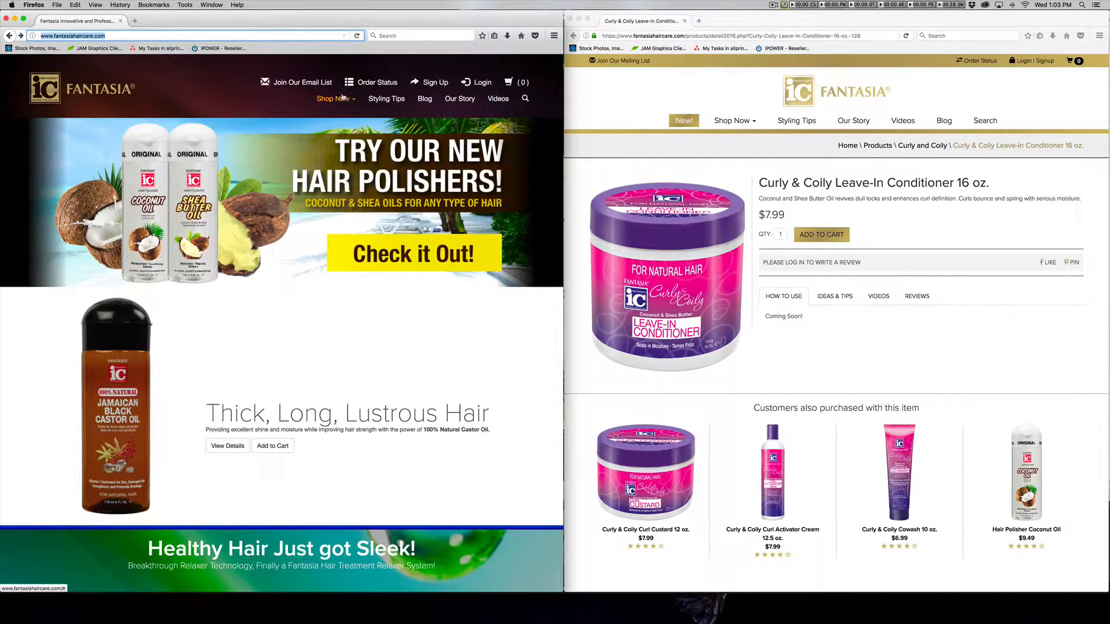
# Step: From Shop Now, choose Curly and Coily and open Curly & Coily Curl Custard 12 oz
pyautogui.click(333, 98)
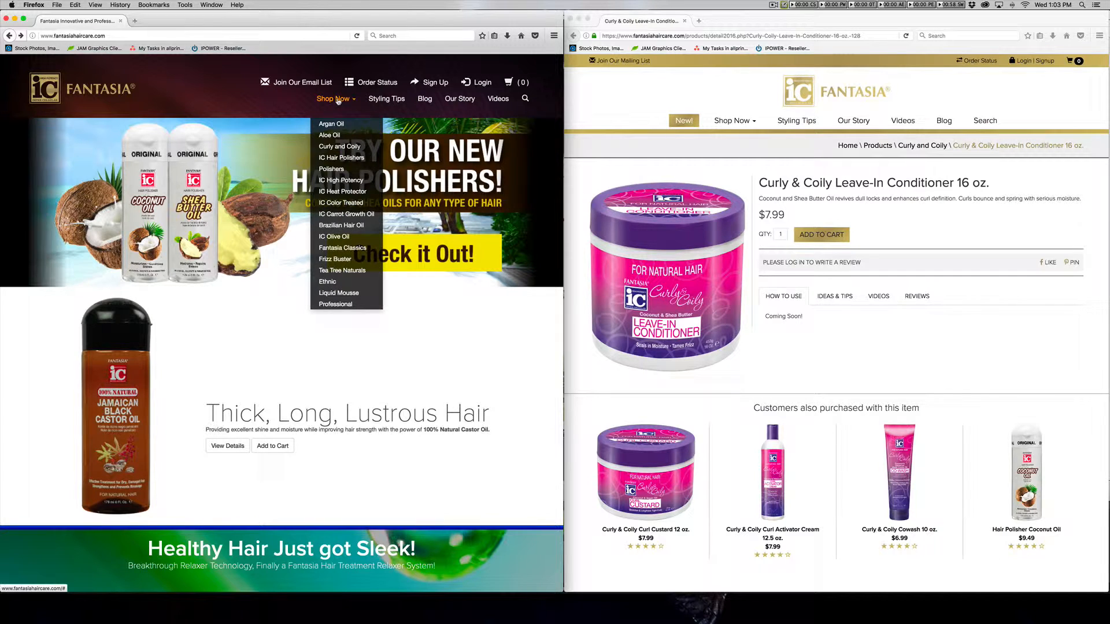
pyautogui.click(339, 147)
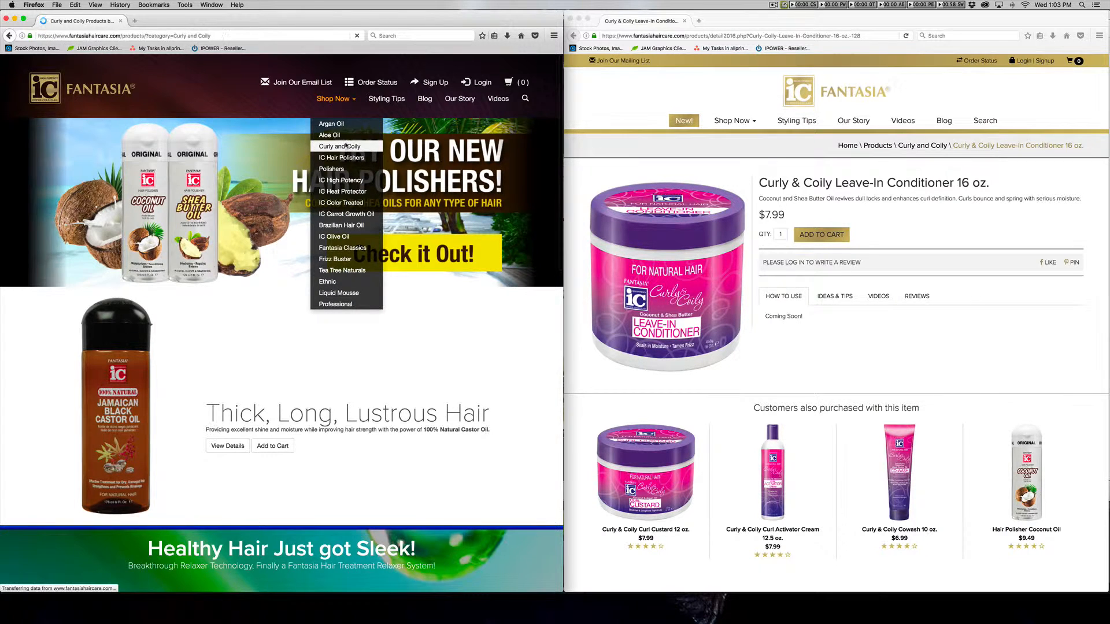
pyautogui.click(338, 146)
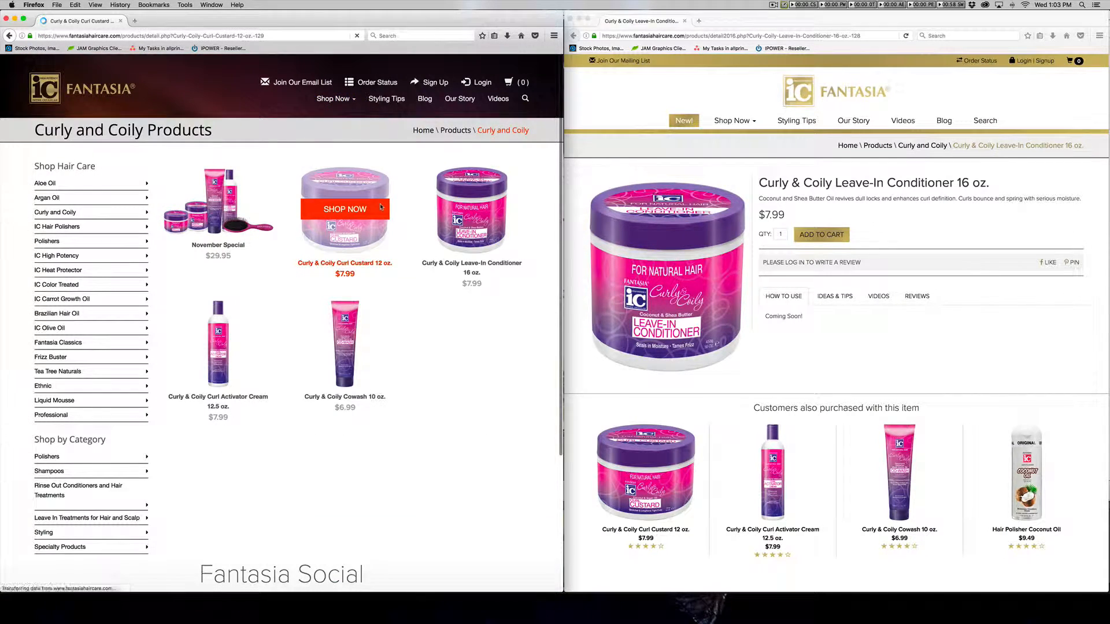
pyautogui.click(345, 209)
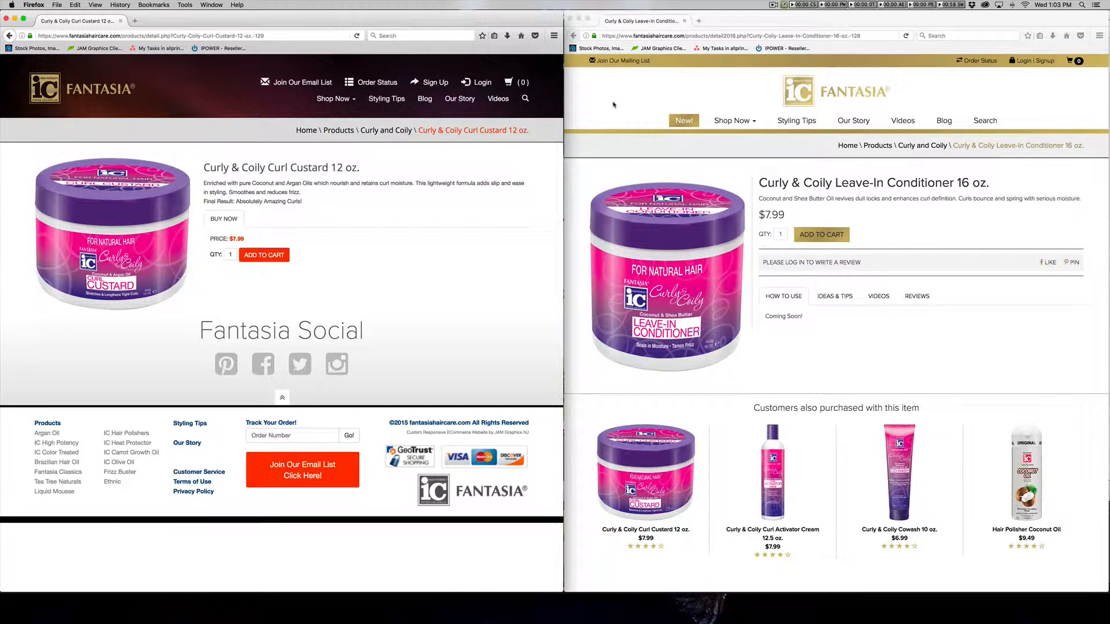